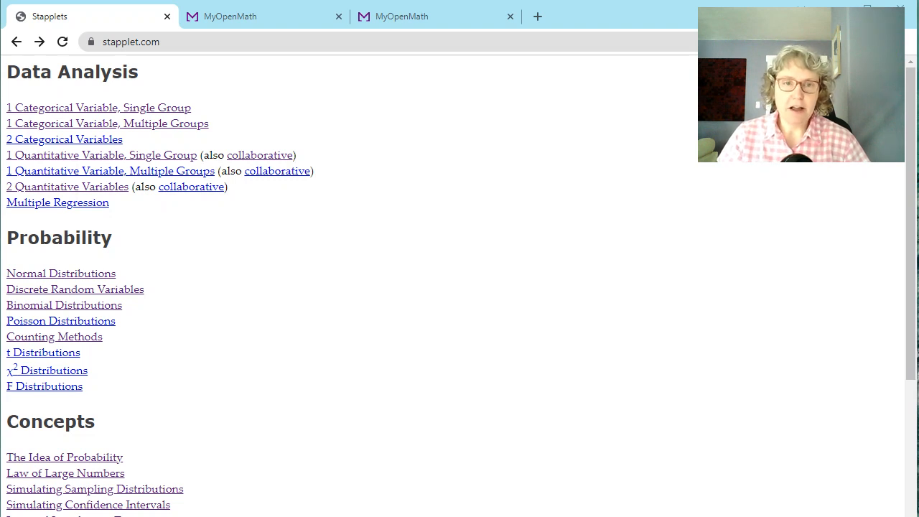
mouse_move(553, 115)
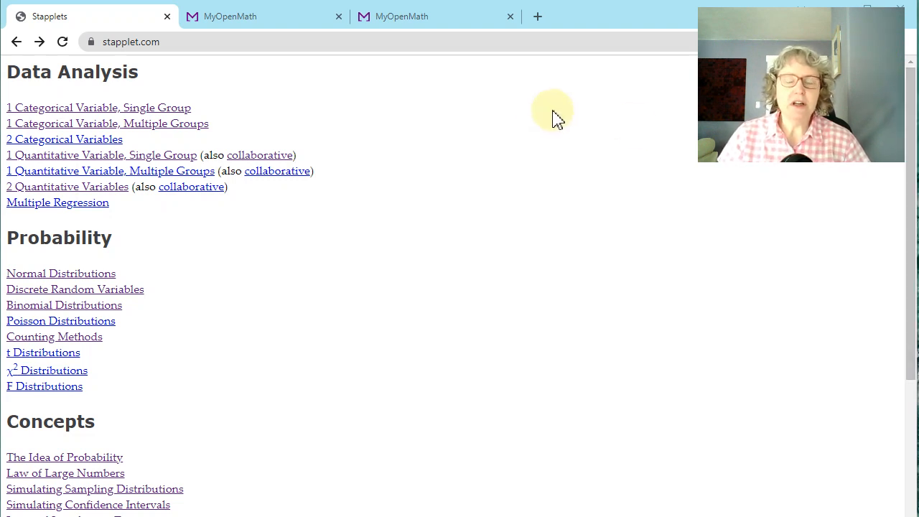
mouse_move(21, 162)
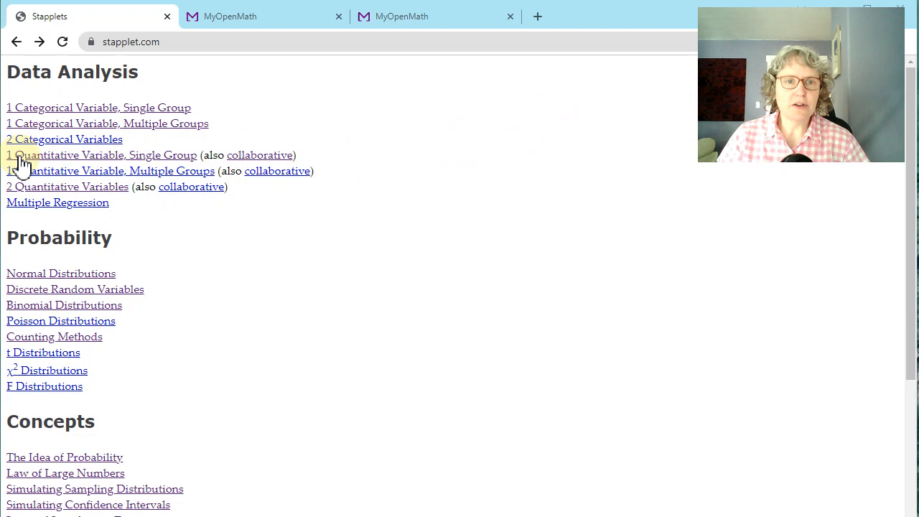
mouse_move(100, 155)
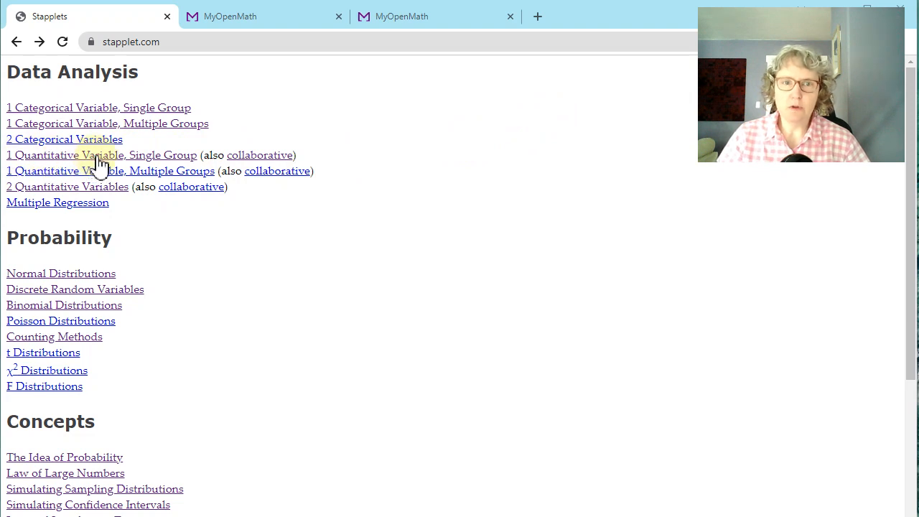
mouse_move(137, 166)
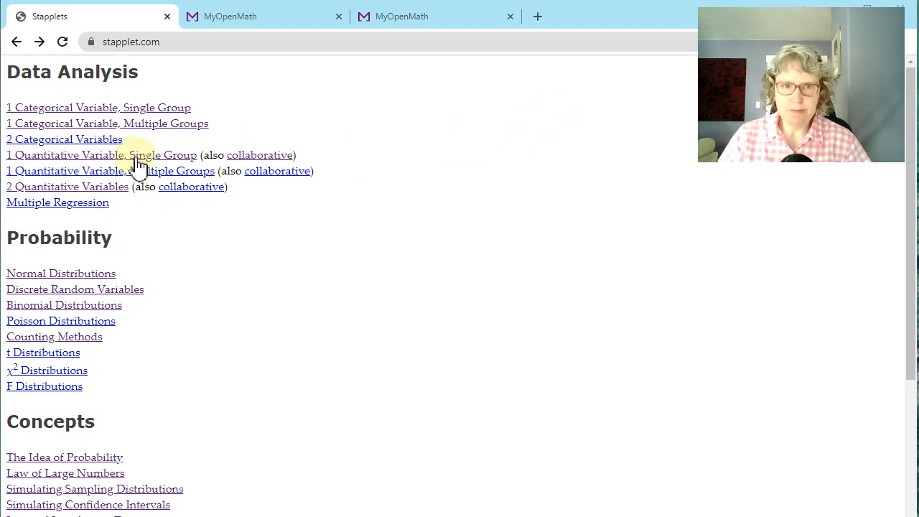
mouse_move(90, 156)
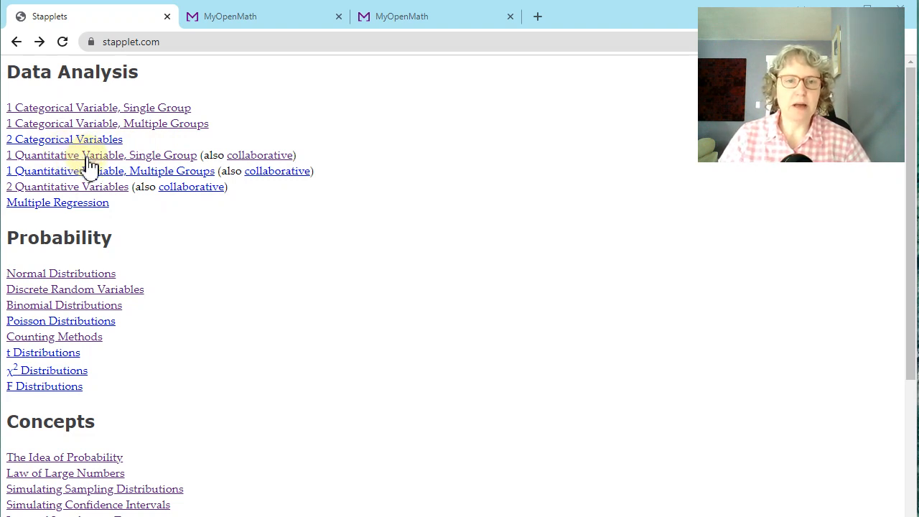
Open the one-quantitative-variable, single-group form and preview the Input options, keeping raw data.
left_click(94, 154)
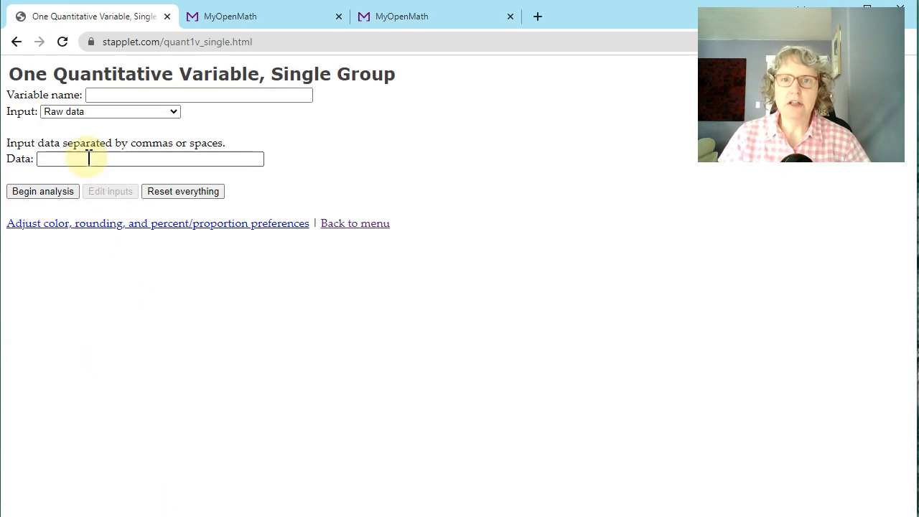
mouse_move(609, 189)
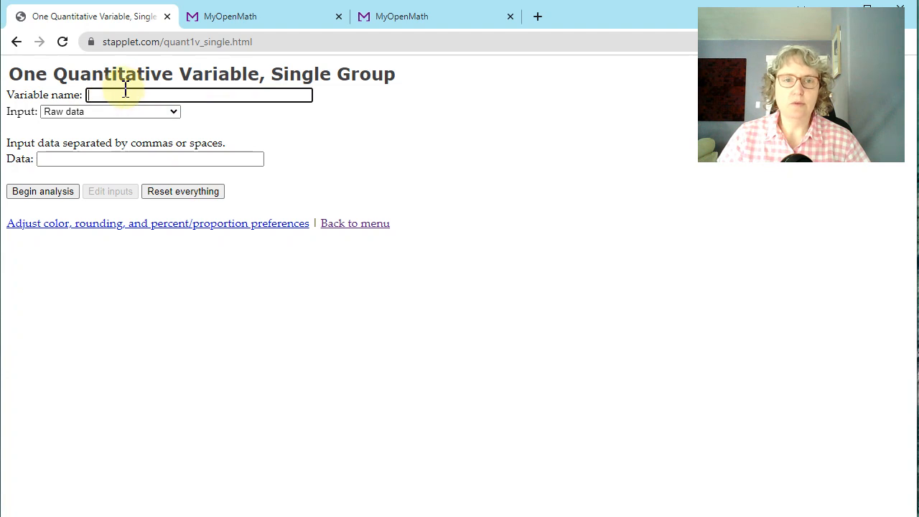
mouse_move(79, 122)
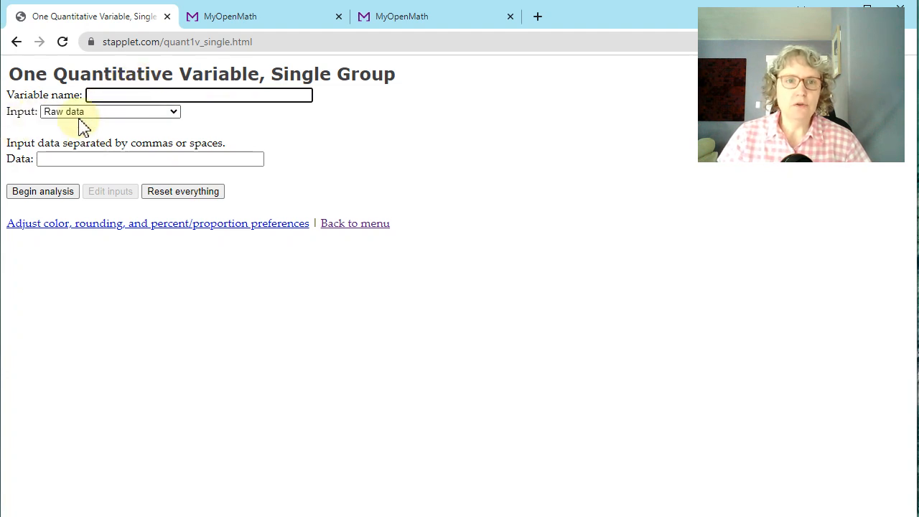
left_click(109, 112)
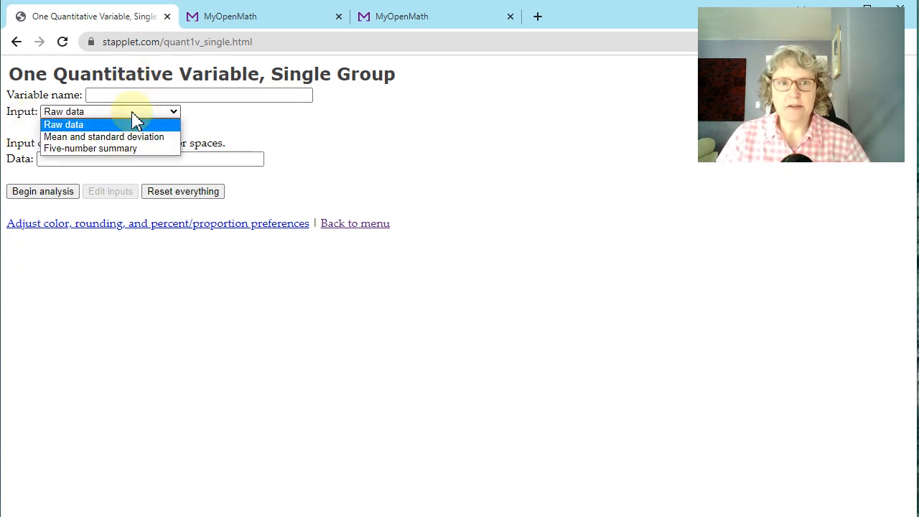
mouse_move(104, 136)
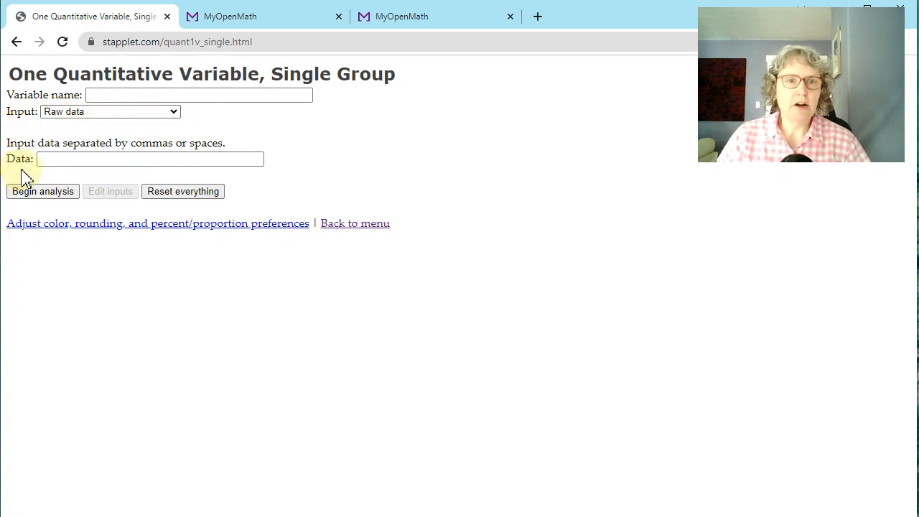
left_click(149, 159)
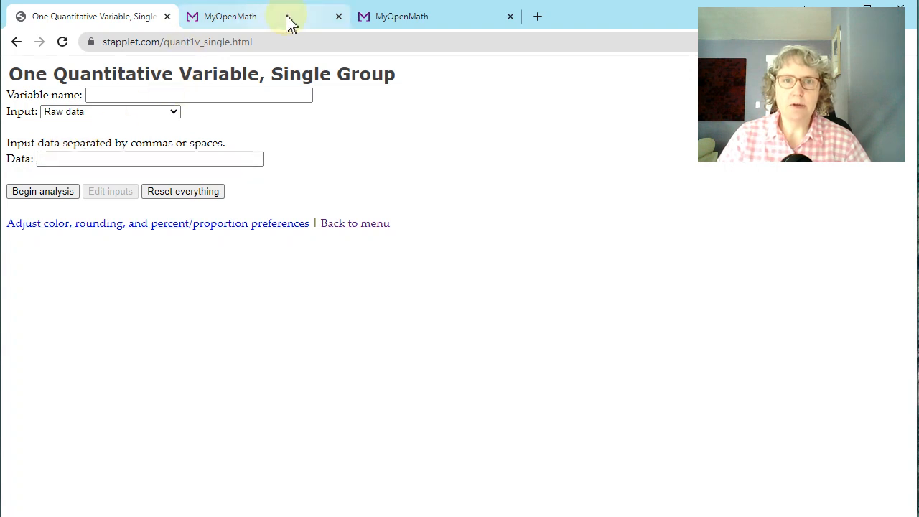
Paste the homework sample lengths (278.7, 293.6, 297.9 …) from MyOpenMath into Stapplets' Data box.
left_click(230, 16)
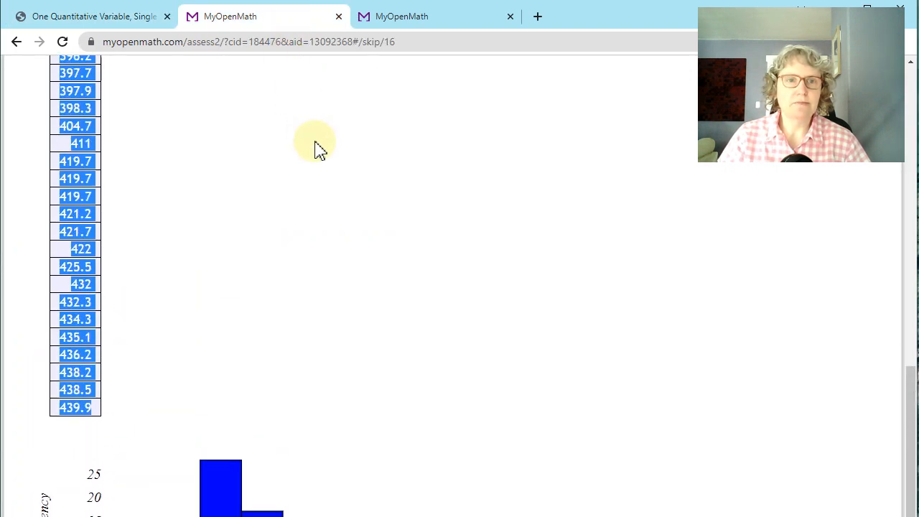
scroll("up", 3)
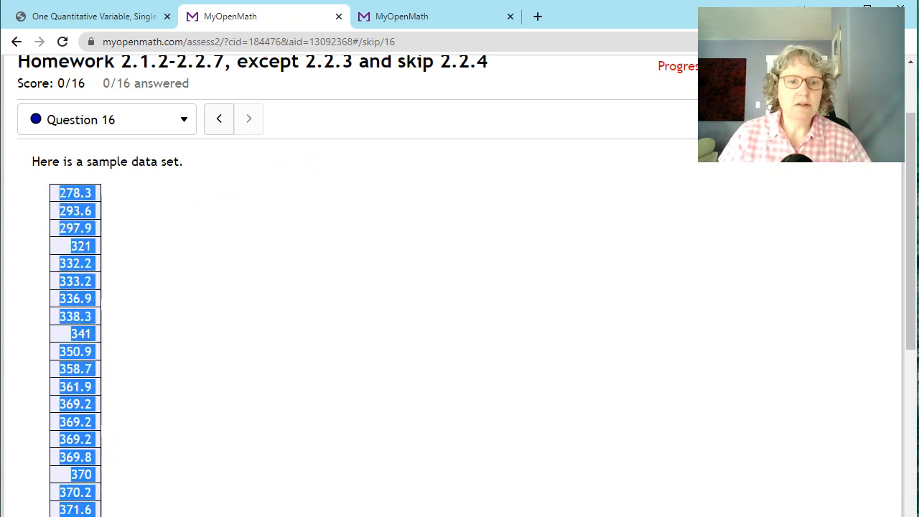
scroll("down", 3)
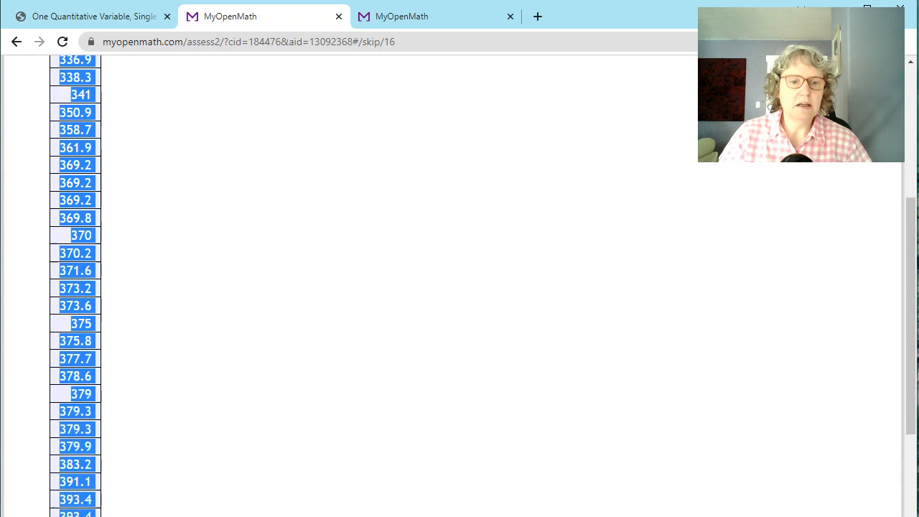
scroll("down", 3)
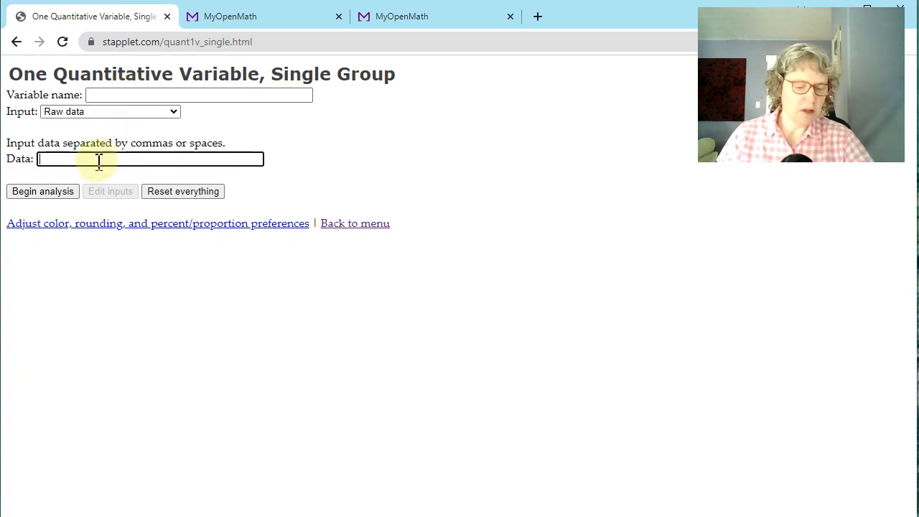
type("278.7 293.6 297.9 321 332.2 333.2 336.9 338.3 341")
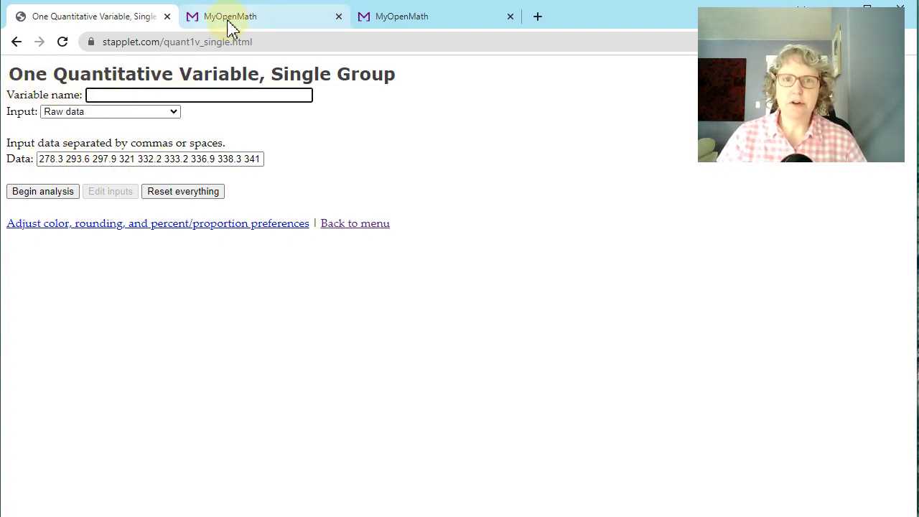
Return to the MyOpenMath question showing the length histogram and Q1/Q3 answer boxes.
left_click(231, 15)
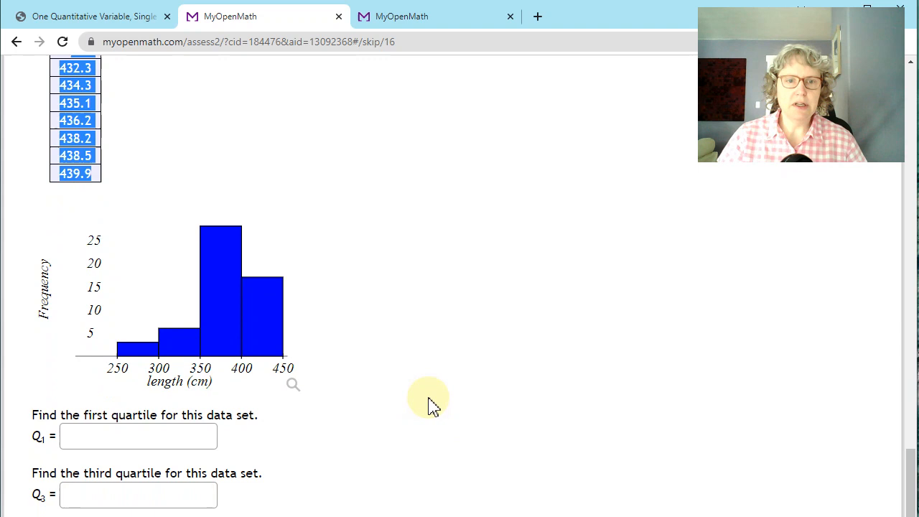
mouse_move(398, 401)
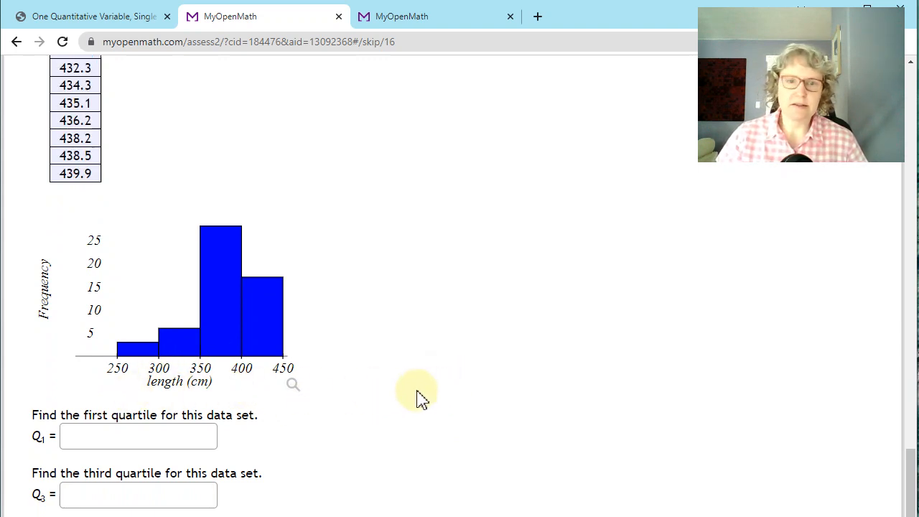
mouse_move(384, 381)
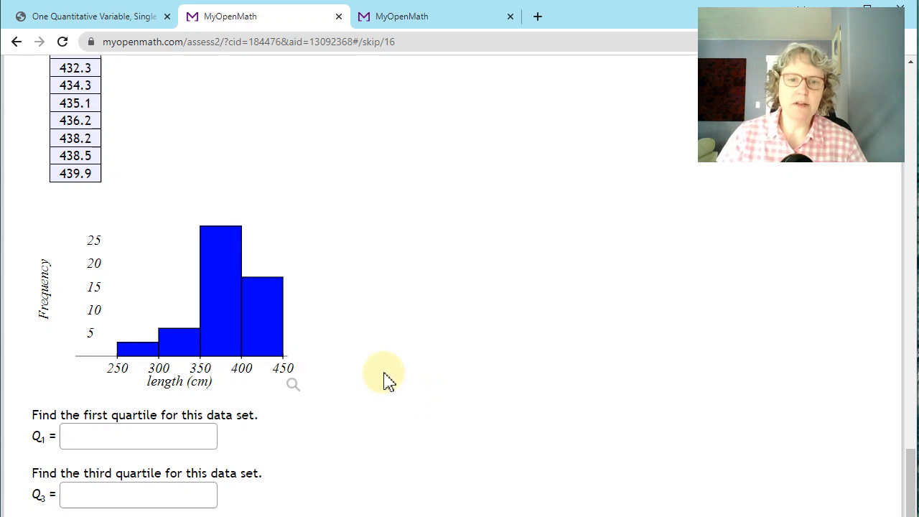
mouse_move(298, 441)
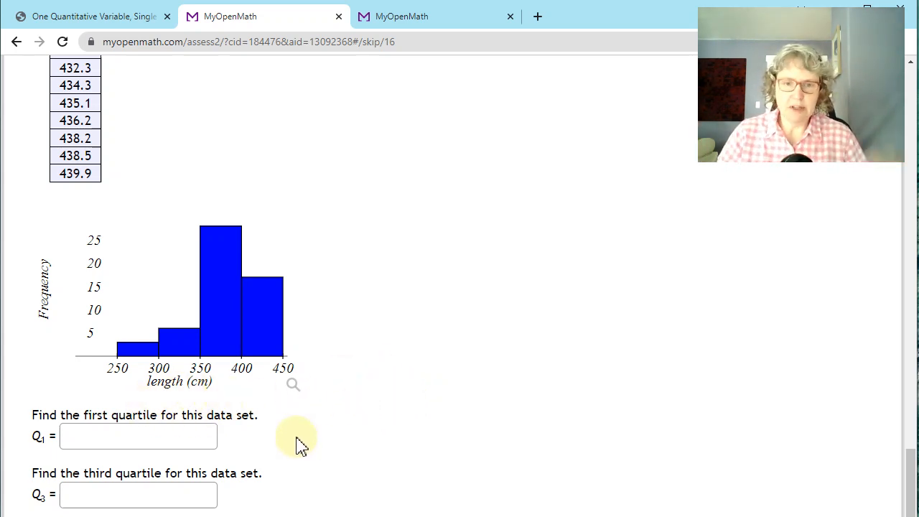
Enter 'length in cm' as the Stapplets variable name.
left_click(92, 16)
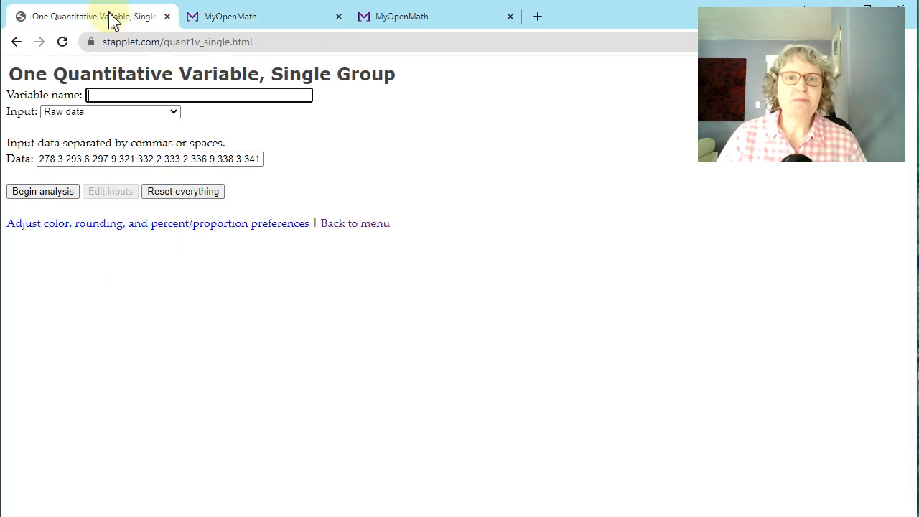
mouse_move(161, 140)
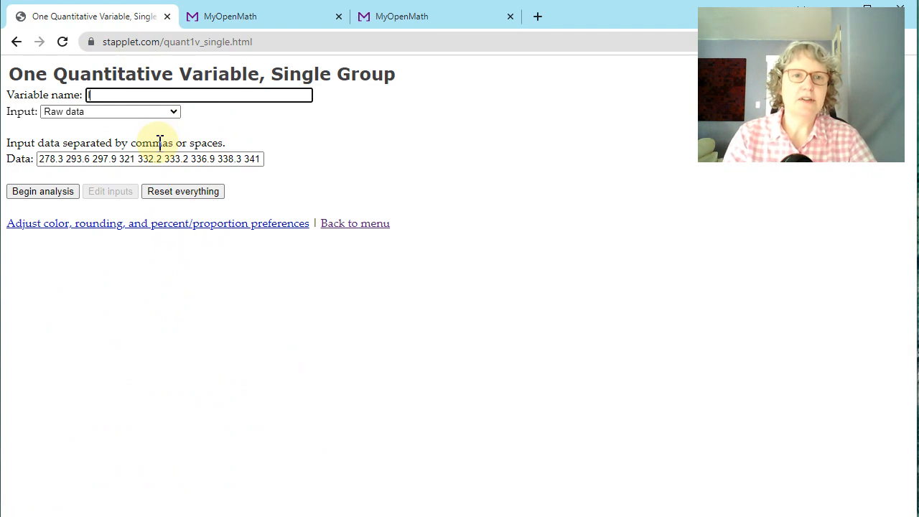
type("length in c")
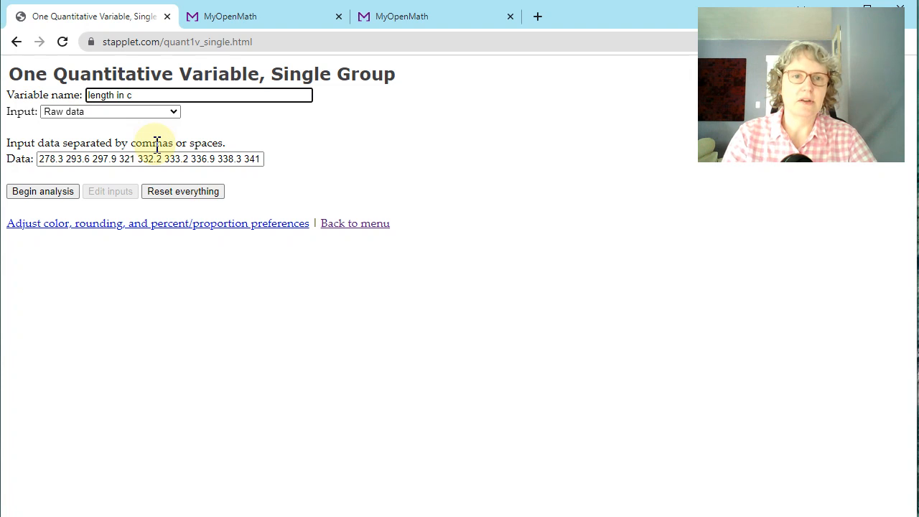
type("m")
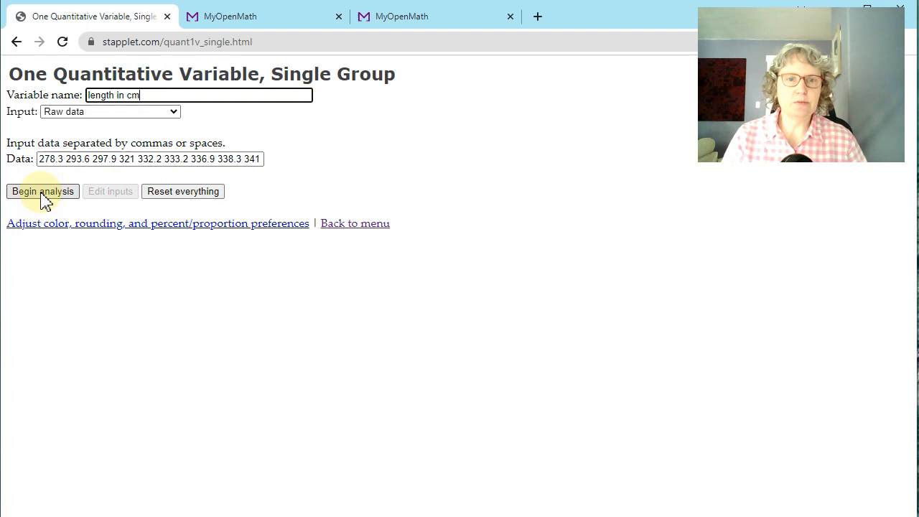
Run Begin analysis to produce the dotplot and summary statistics (n 54, Q1 369.2, Q3 419.7).
left_click(42, 191)
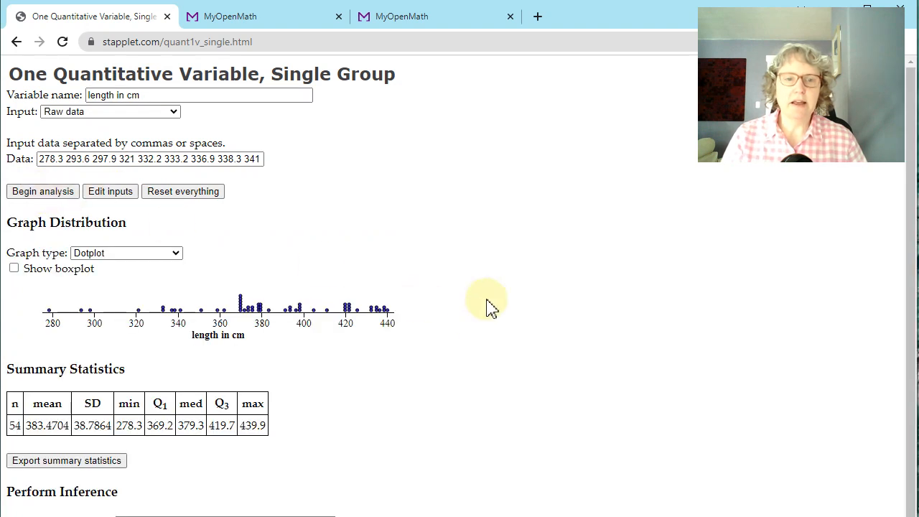
mouse_move(221, 425)
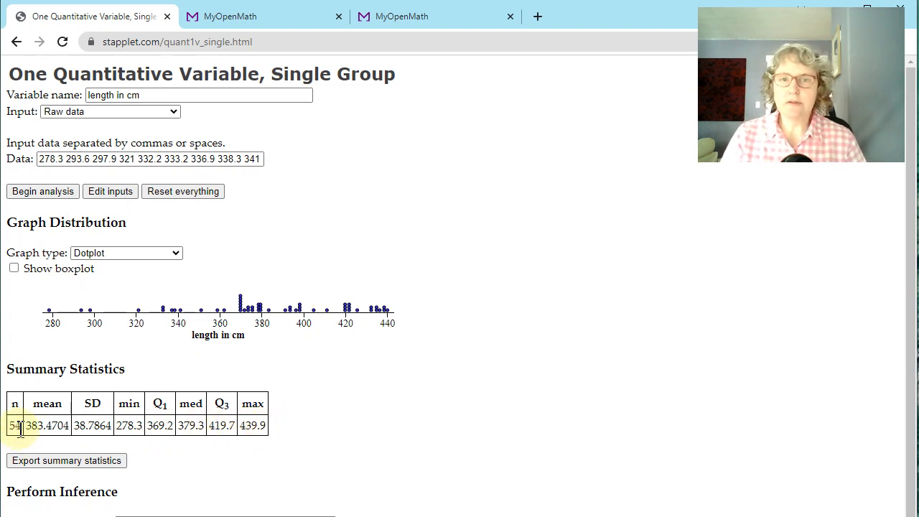
mouse_move(291, 435)
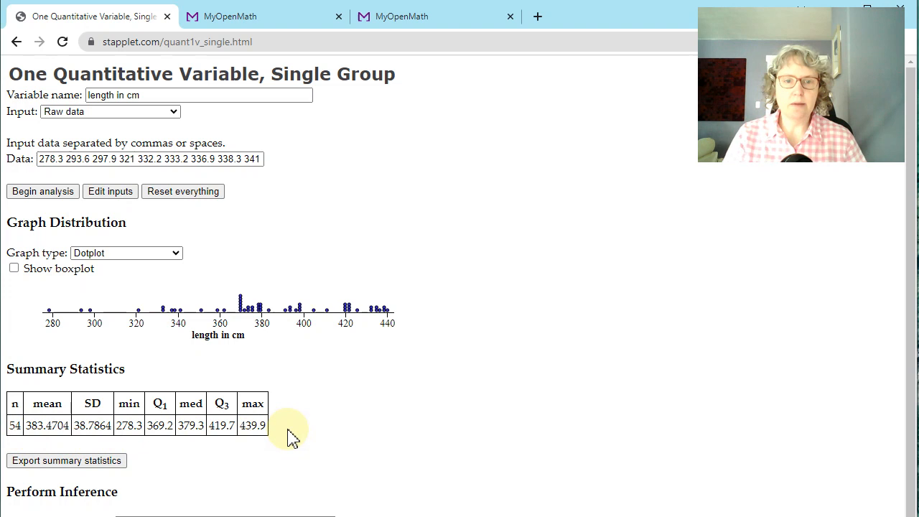
mouse_move(317, 412)
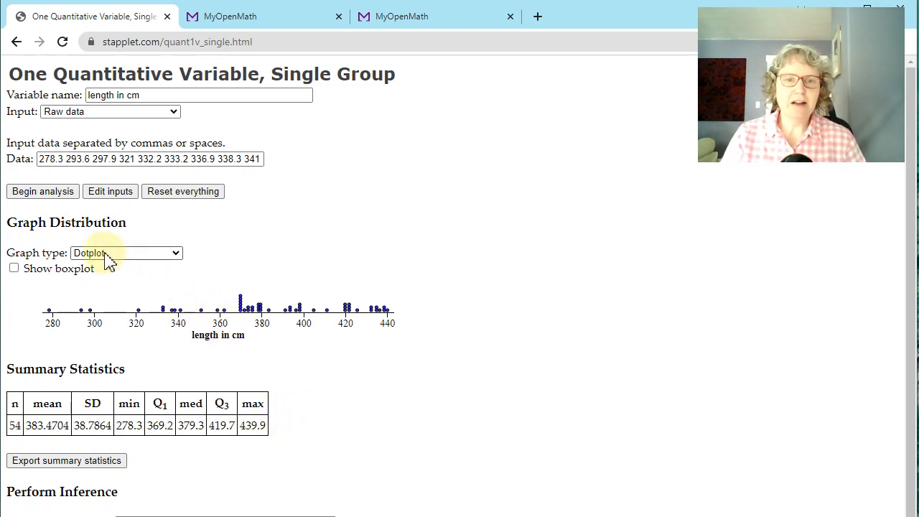
mouse_move(190, 320)
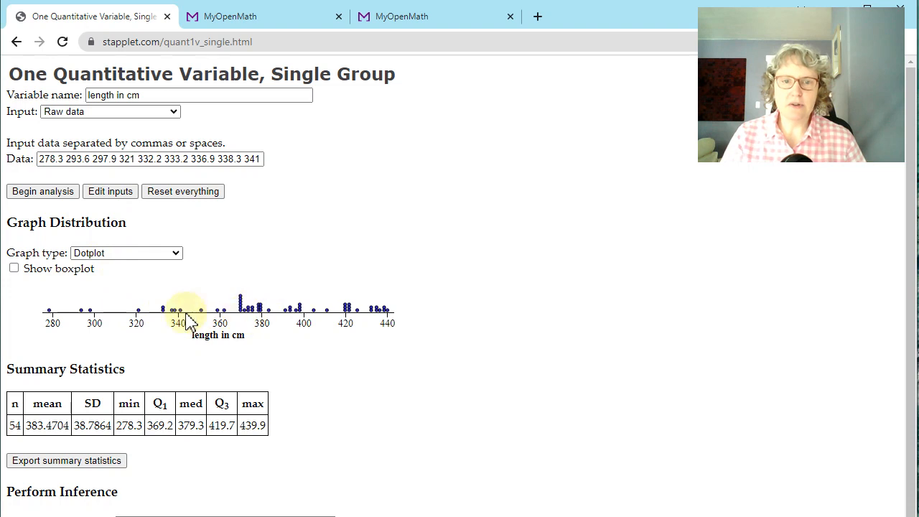
left_click(125, 252)
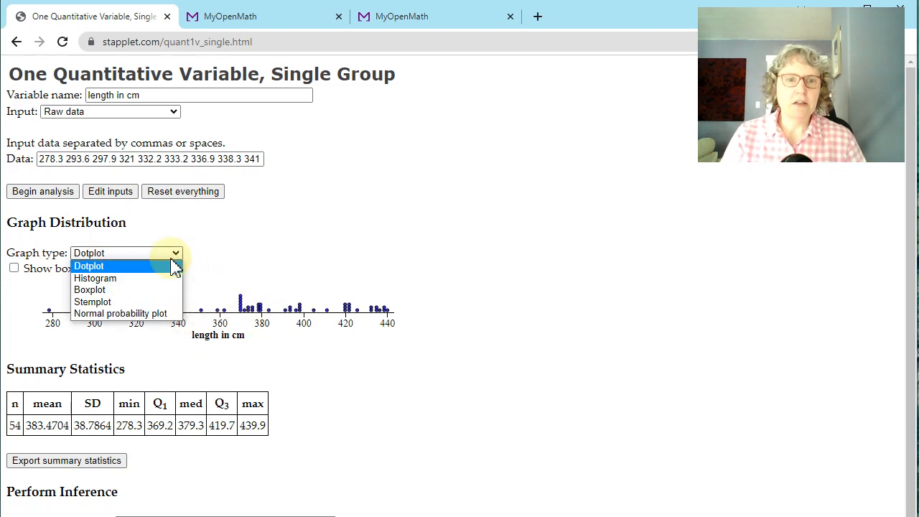
left_click(95, 278)
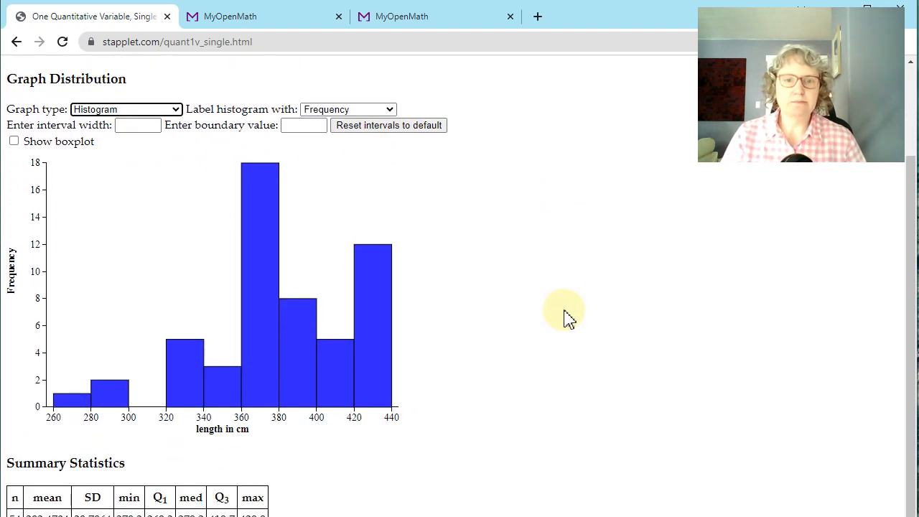
mouse_move(578, 305)
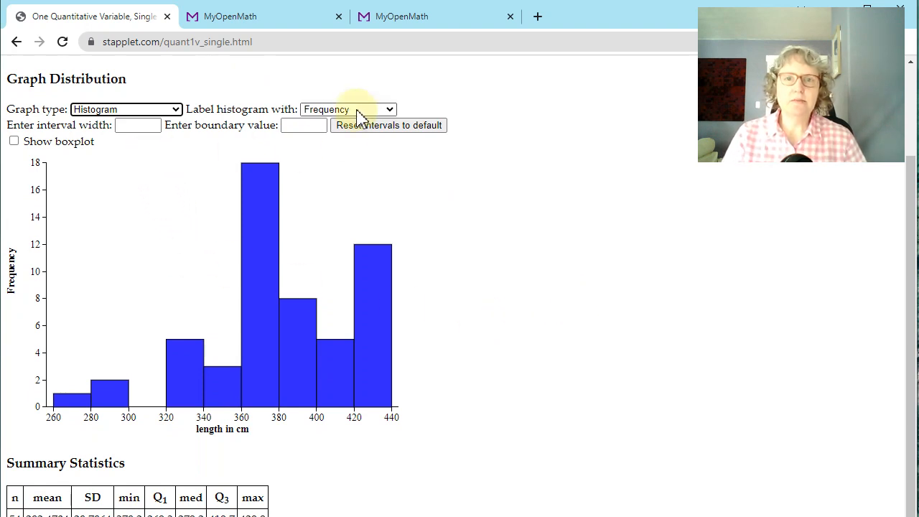
left_click(349, 110)
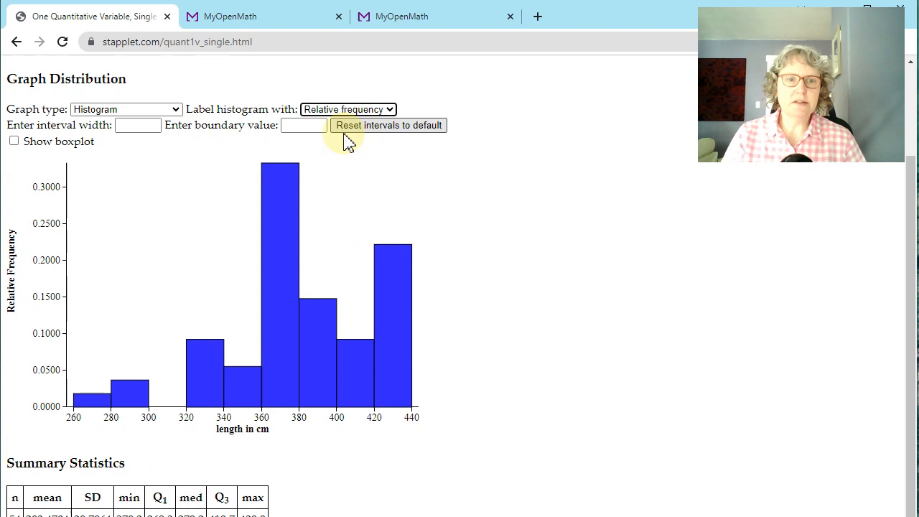
mouse_move(43, 334)
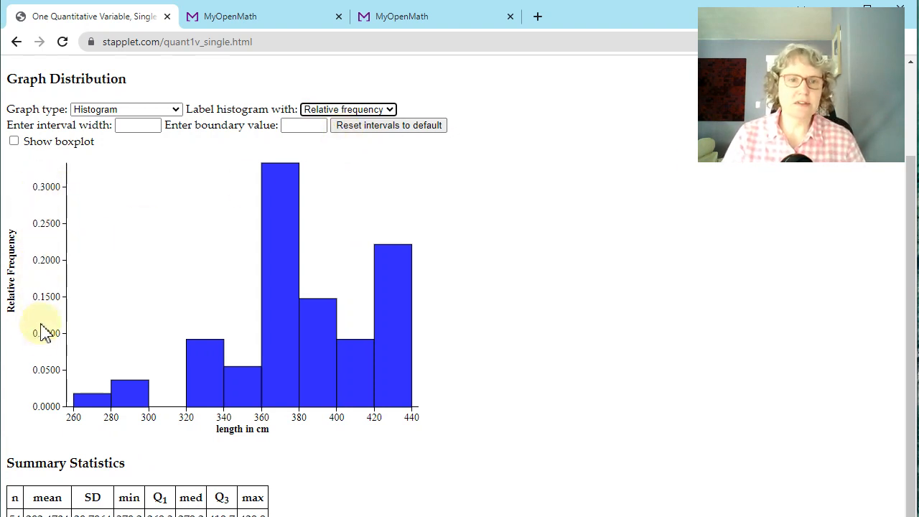
mouse_move(86, 198)
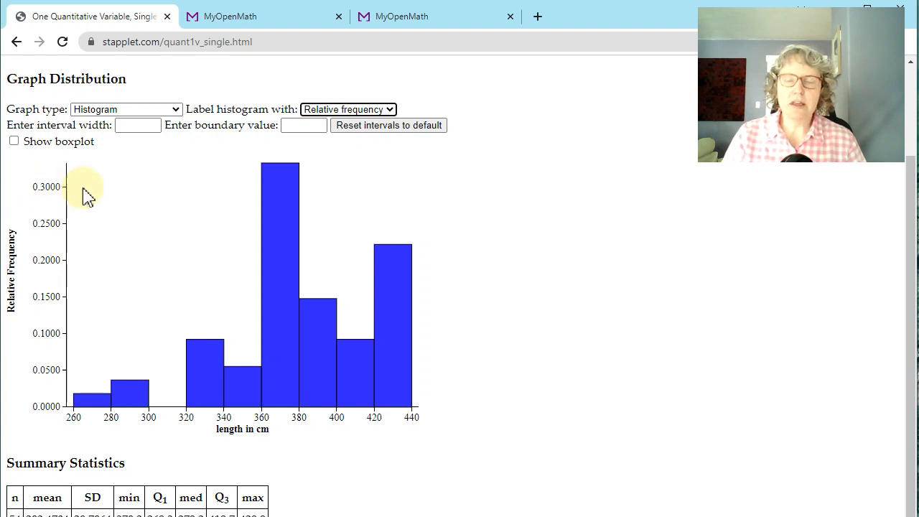
left_click(348, 109)
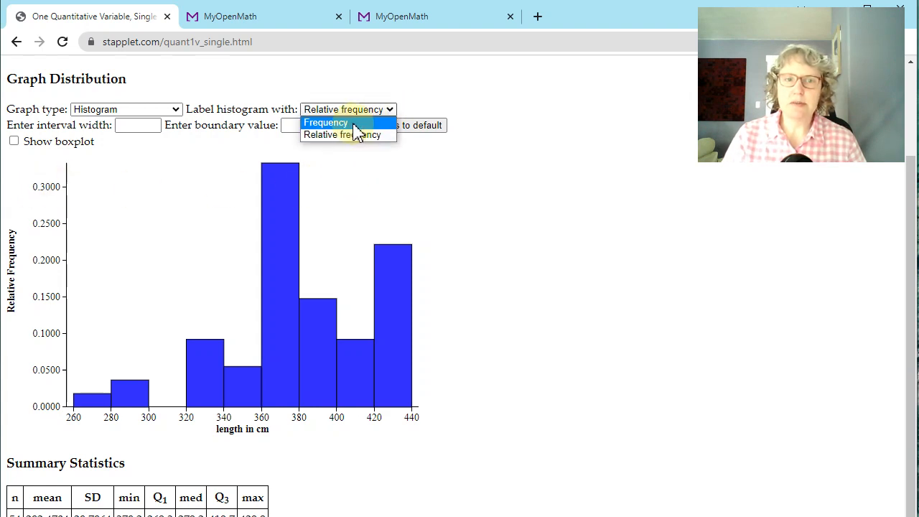
left_click(325, 122)
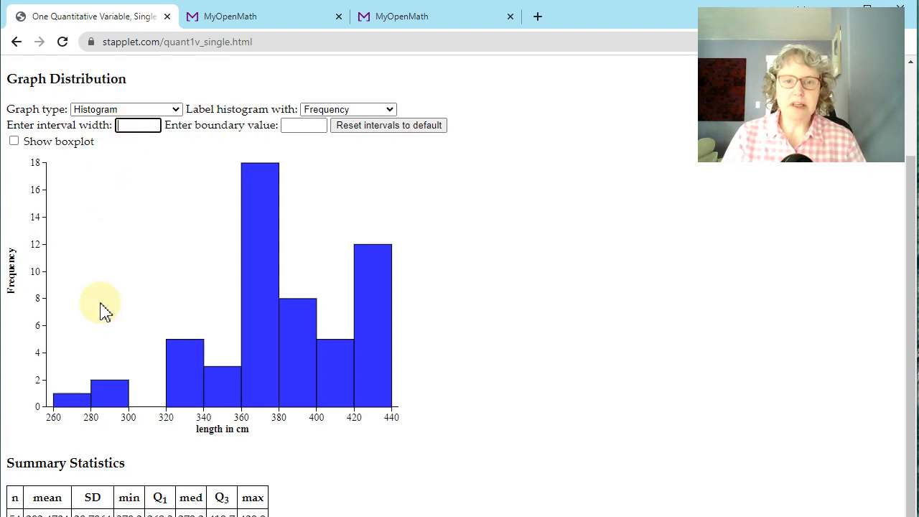
mouse_move(173, 409)
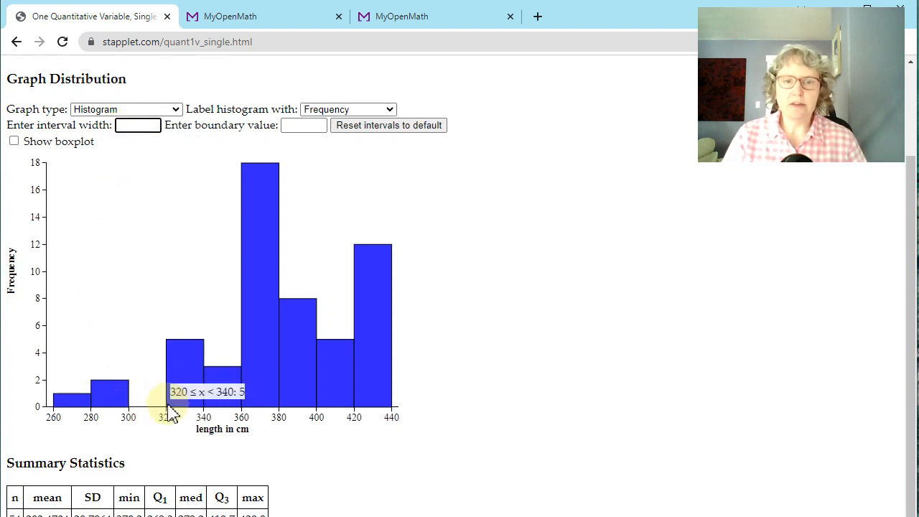
mouse_move(176, 406)
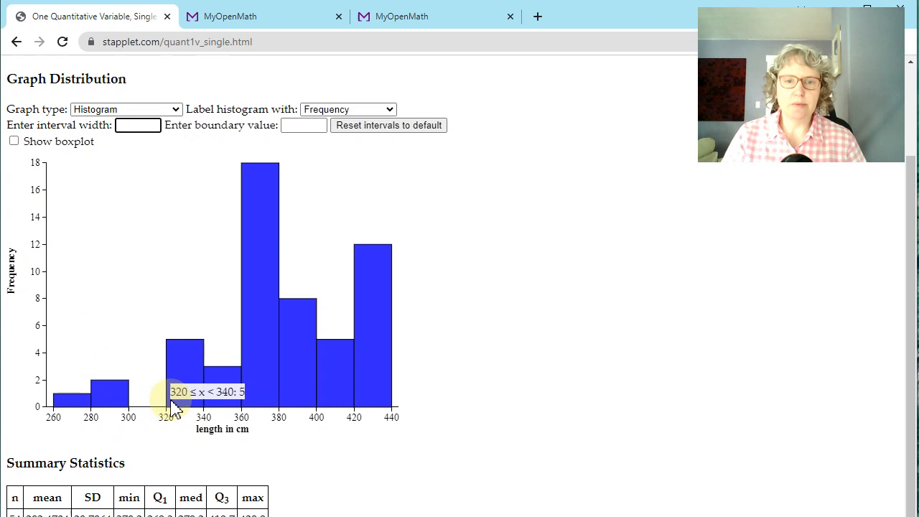
mouse_move(176, 399)
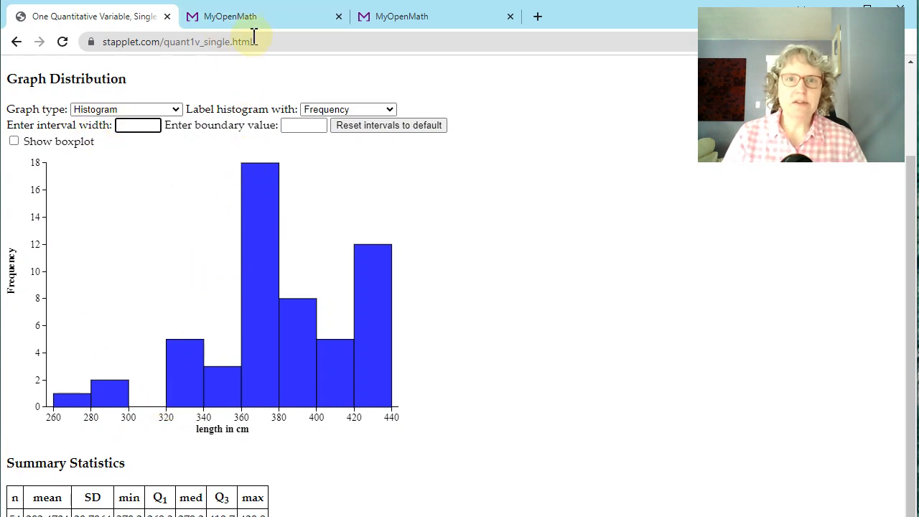
left_click(230, 15)
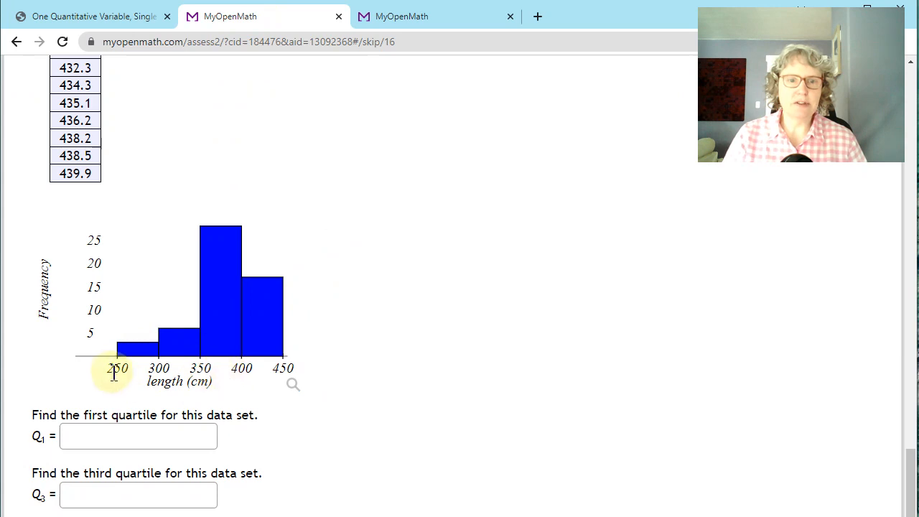
mouse_move(172, 379)
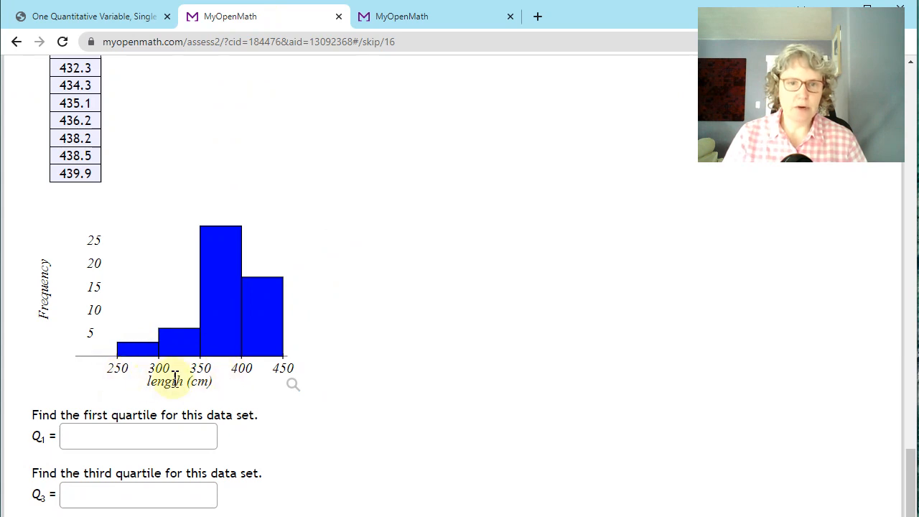
left_click(92, 16)
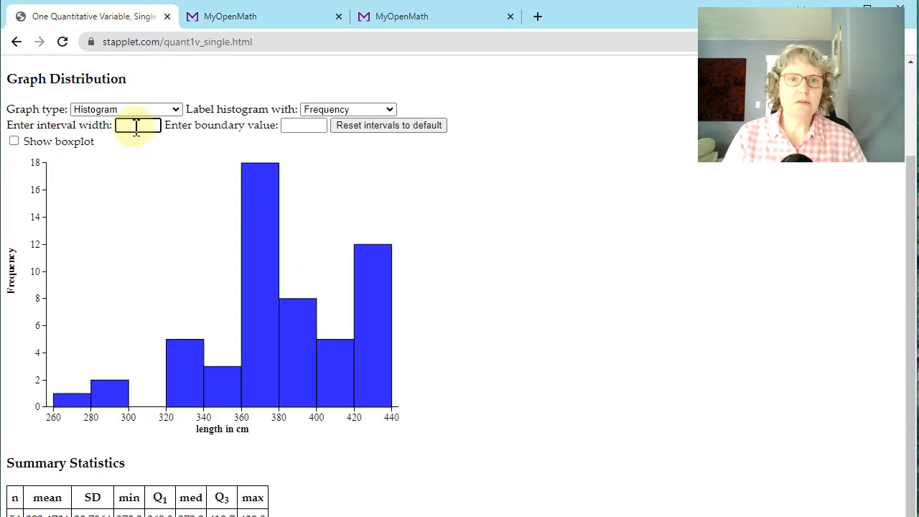
type("50")
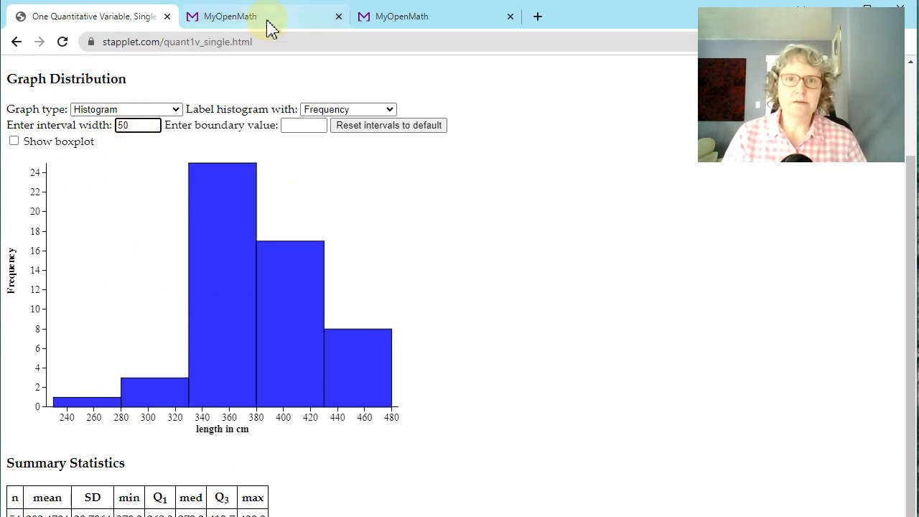
left_click(230, 16)
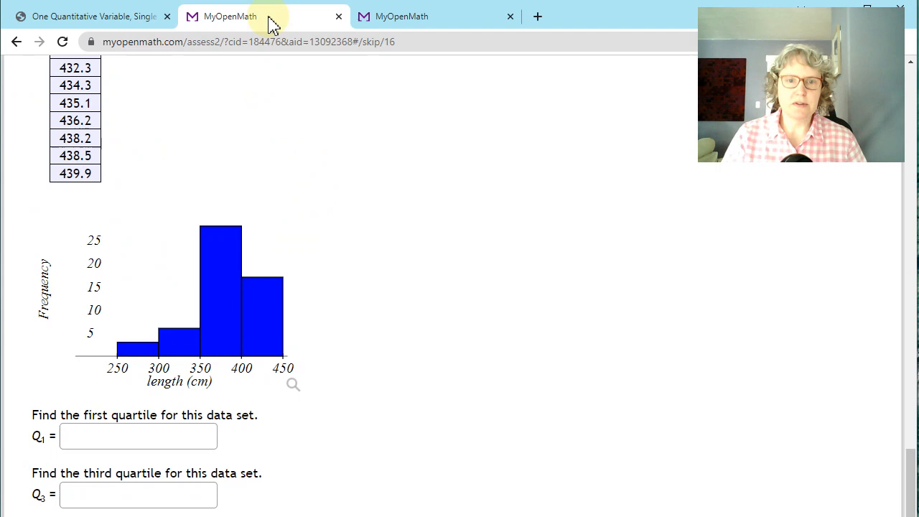
left_click(86, 16)
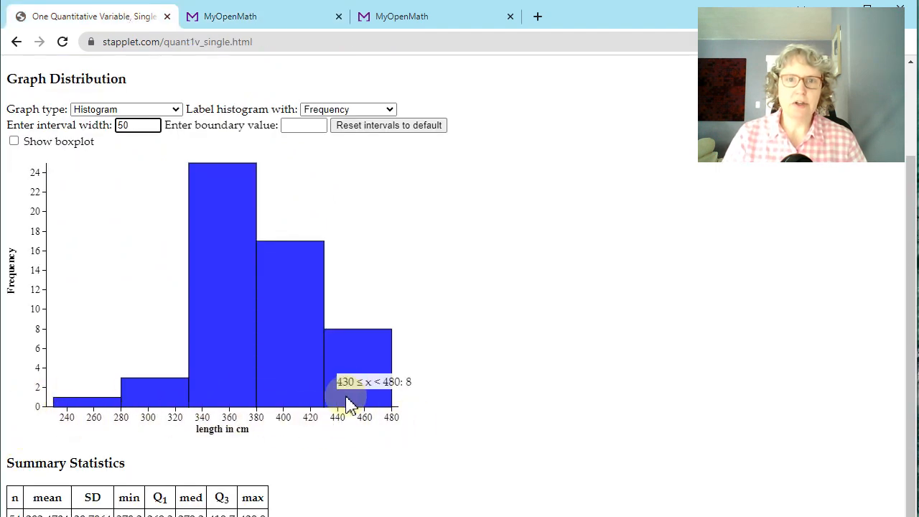
triple_click(137, 125)
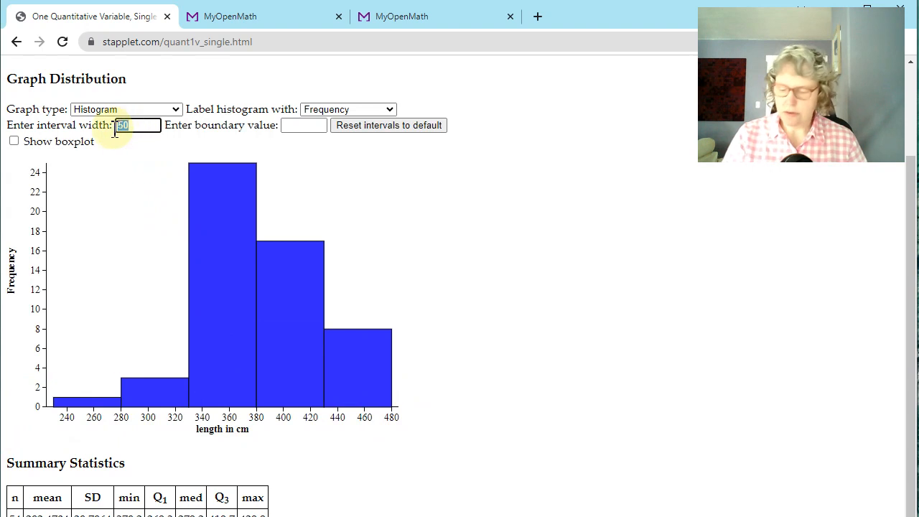
type("20")
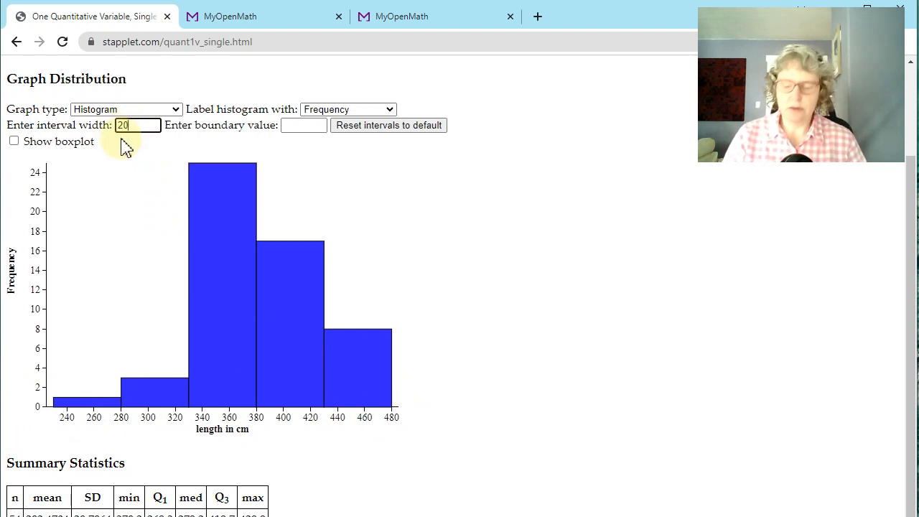
left_click(388, 125)
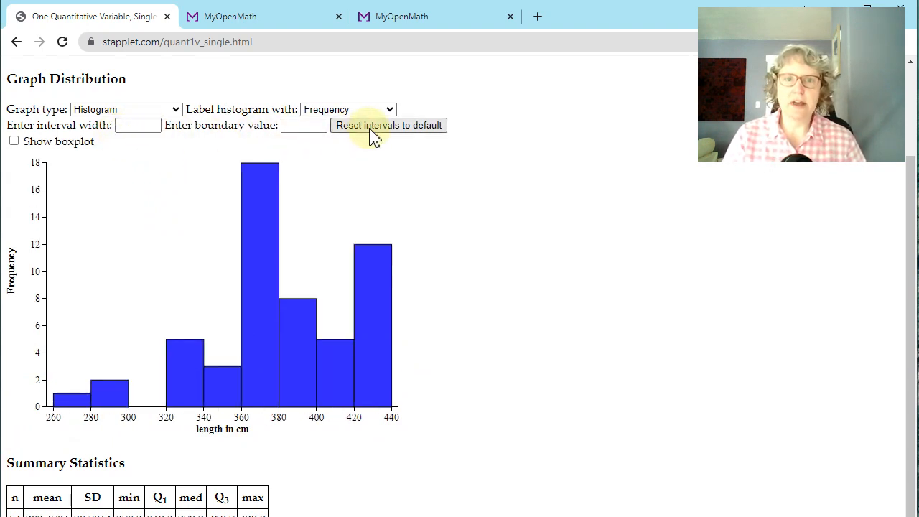
mouse_move(521, 226)
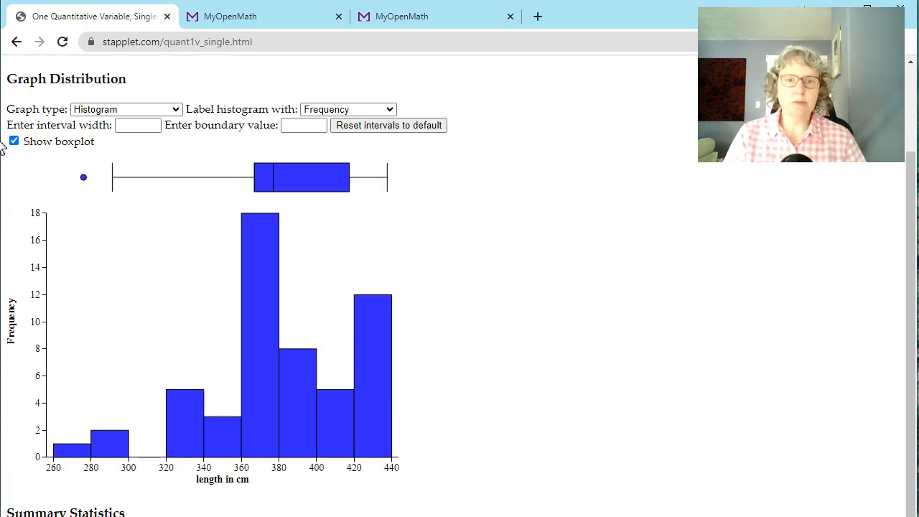
mouse_move(541, 226)
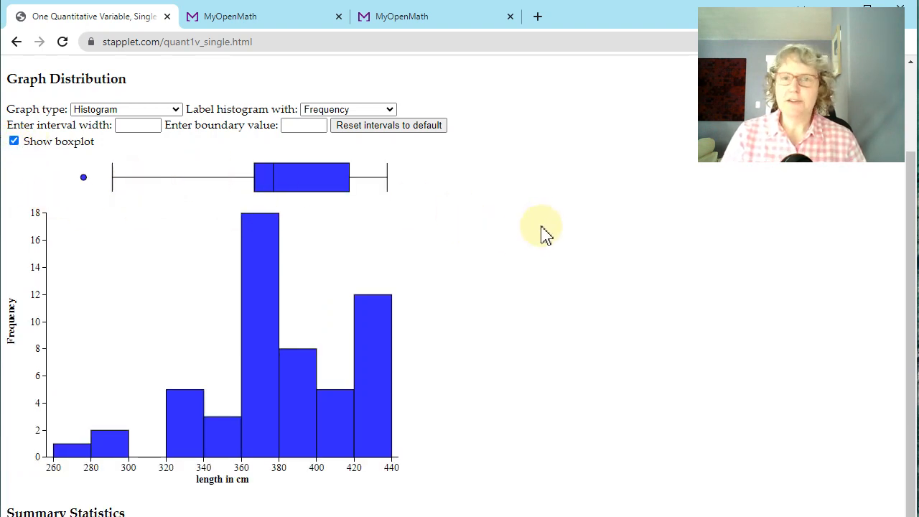
mouse_move(521, 248)
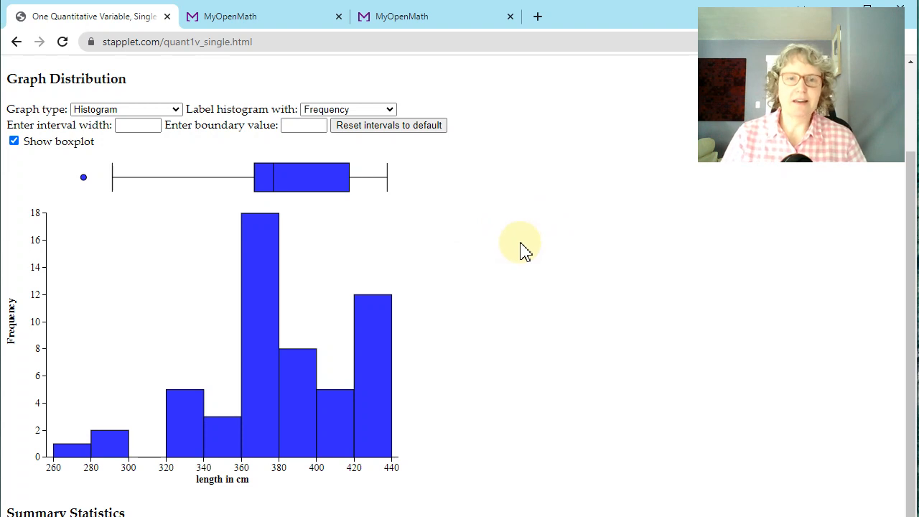
mouse_move(59, 194)
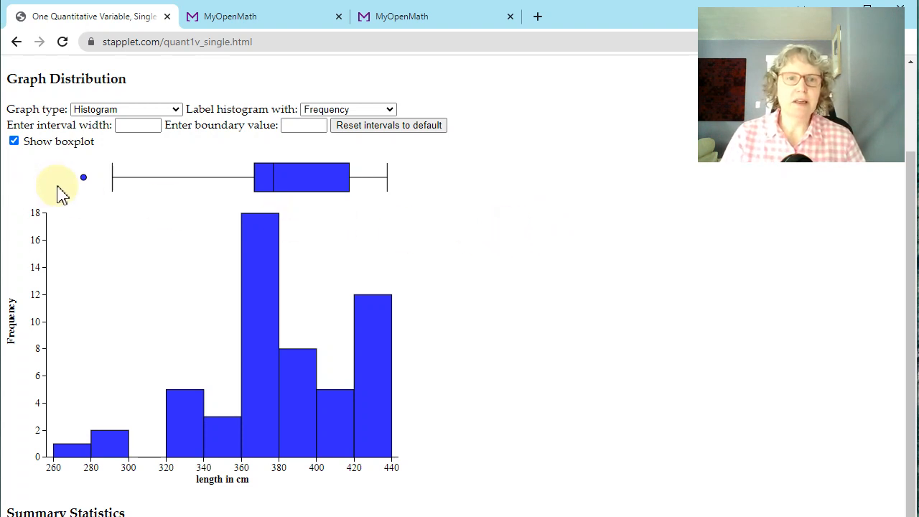
mouse_move(84, 178)
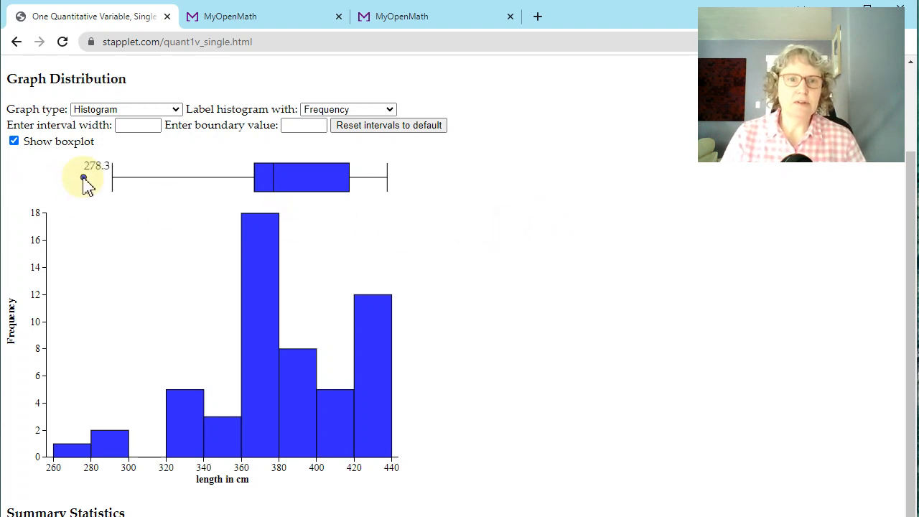
mouse_move(104, 97)
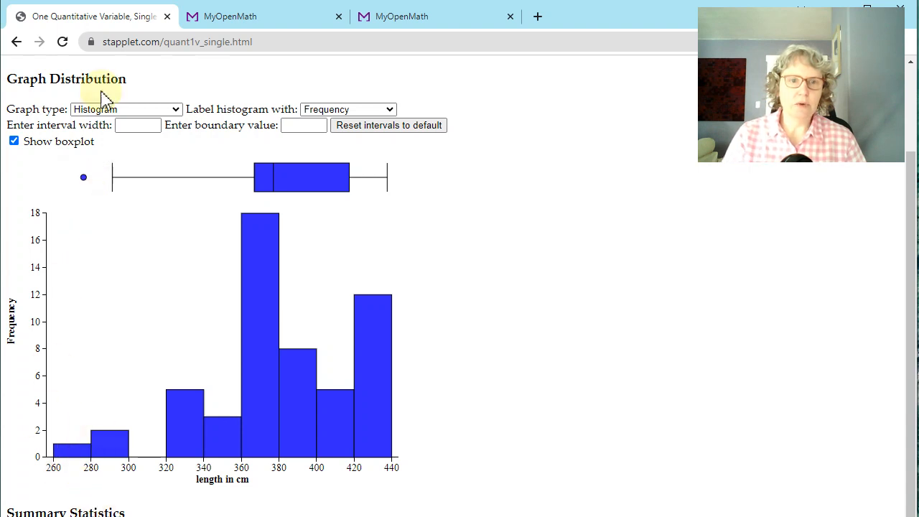
Show the boxplot with the histogram, inspecting the 278.3 outlier and Summary Statistics table.
scroll("down", 3)
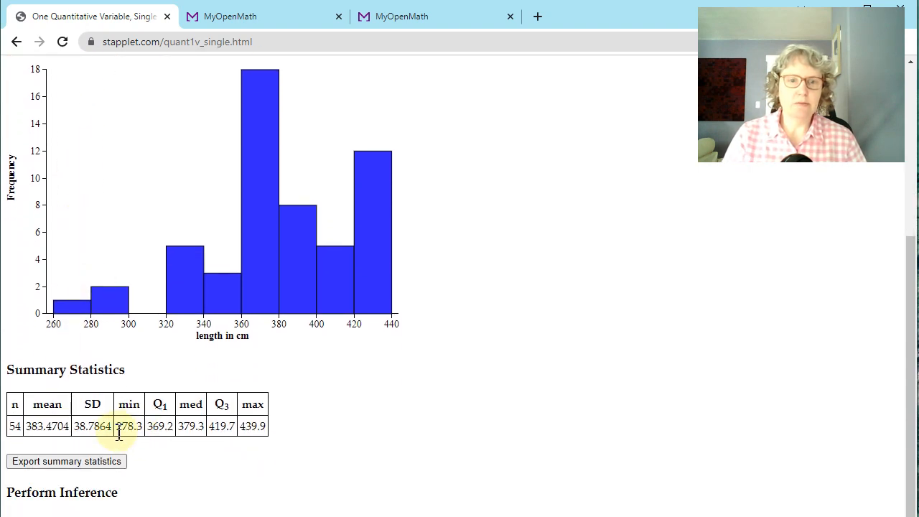
mouse_move(65, 305)
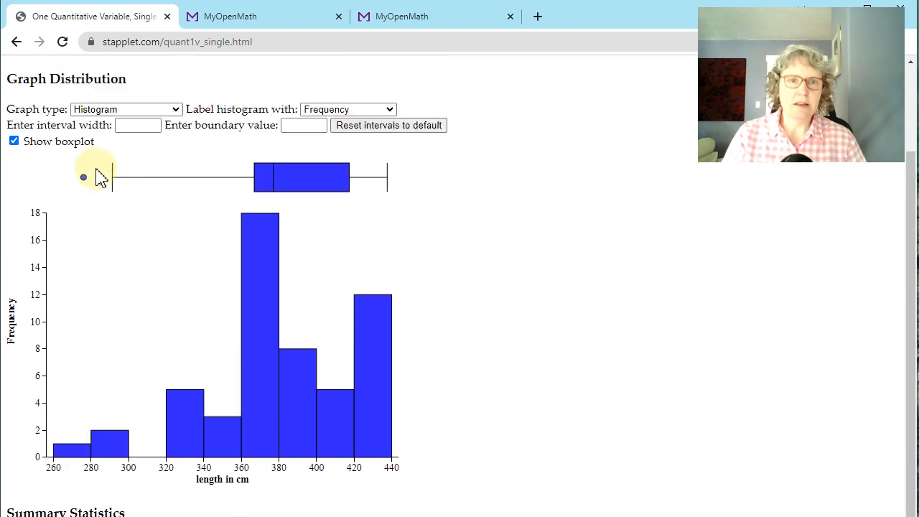
mouse_move(126, 248)
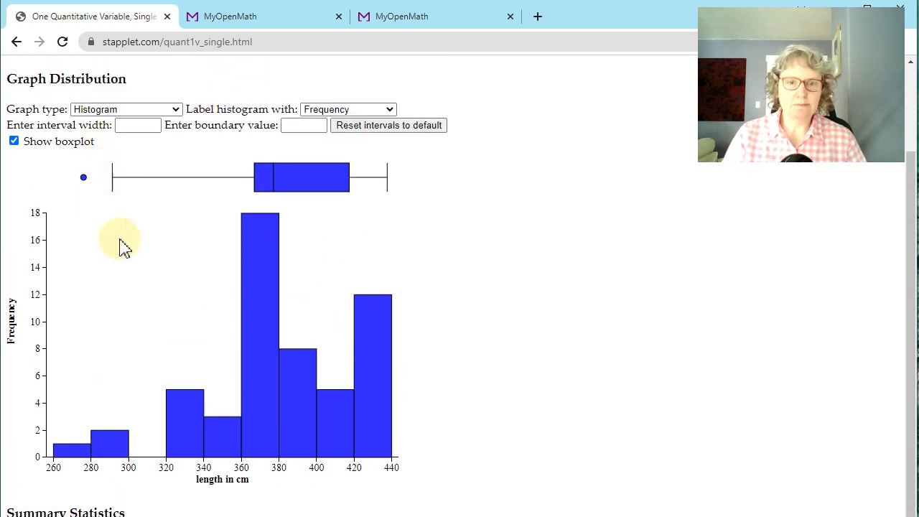
mouse_move(560, 287)
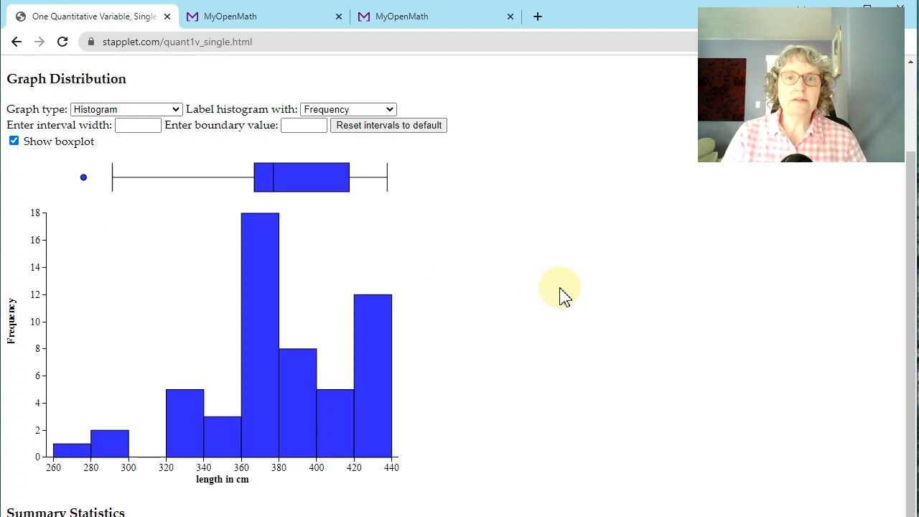
mouse_move(517, 319)
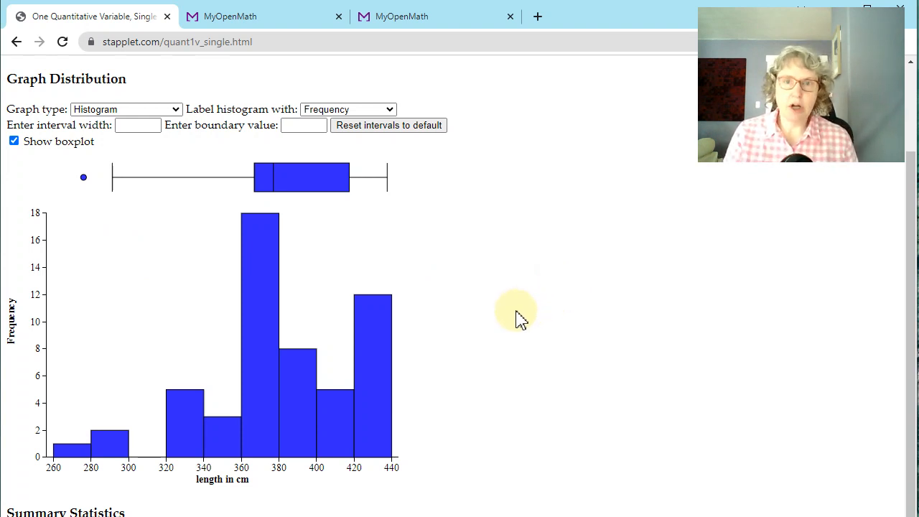
mouse_move(473, 309)
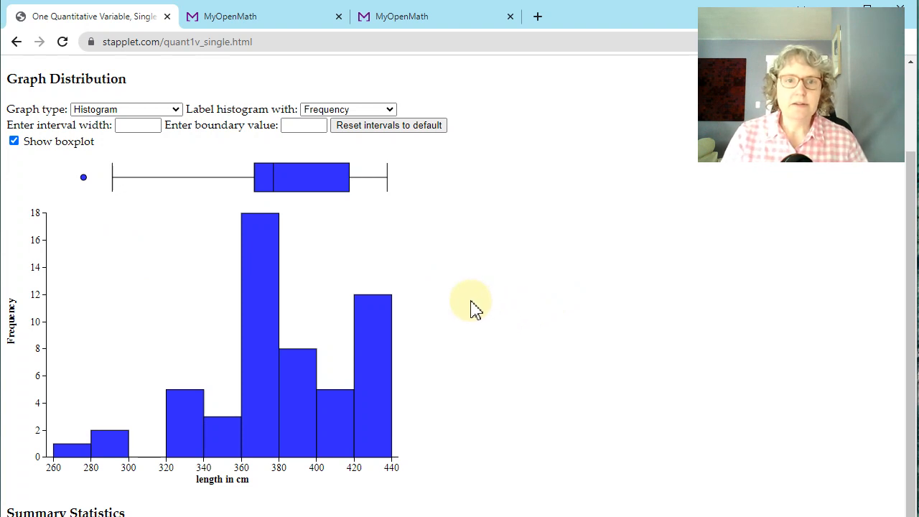
mouse_move(512, 305)
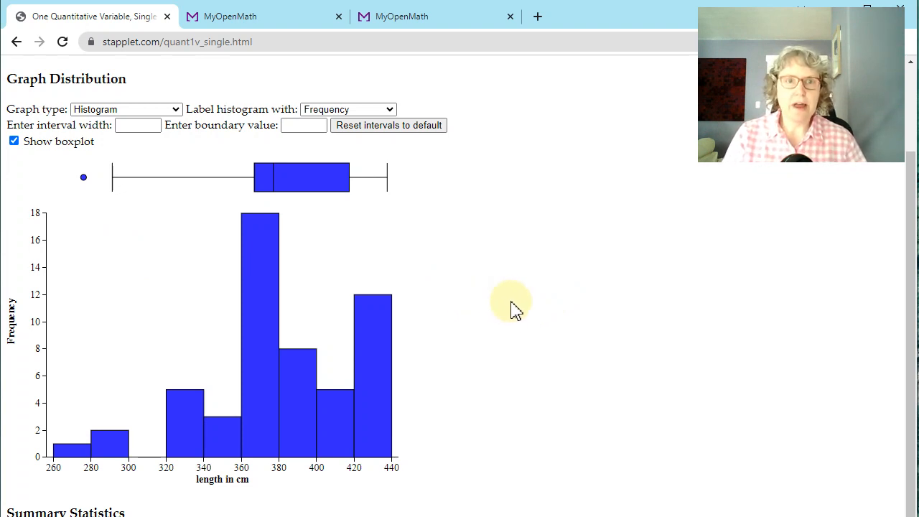
scroll("down", 3)
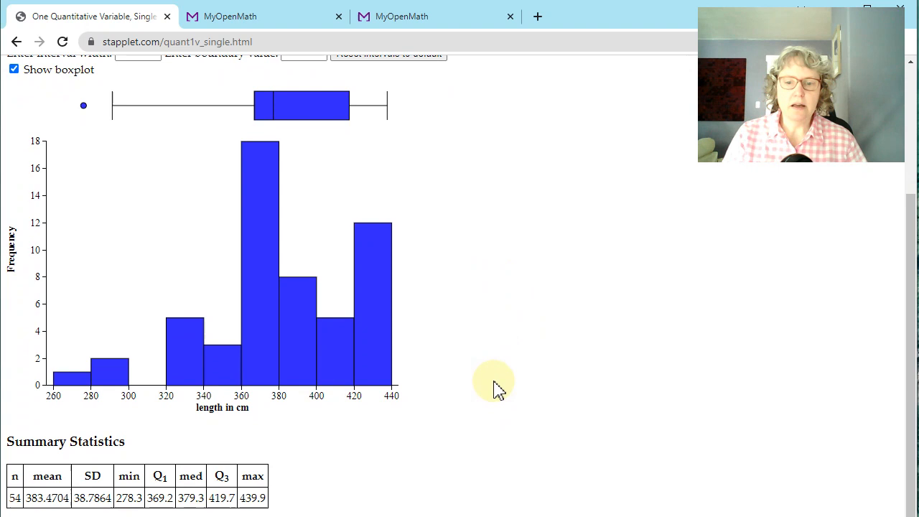
mouse_move(483, 387)
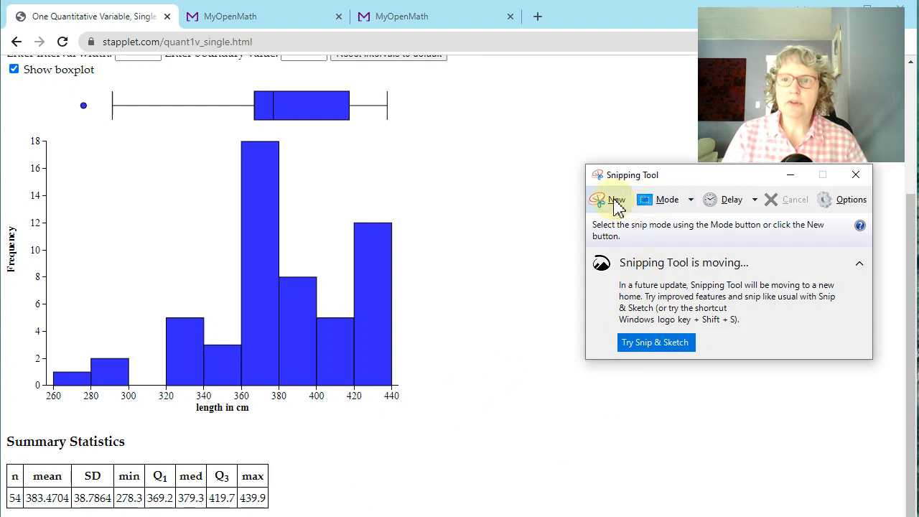
mouse_move(617, 199)
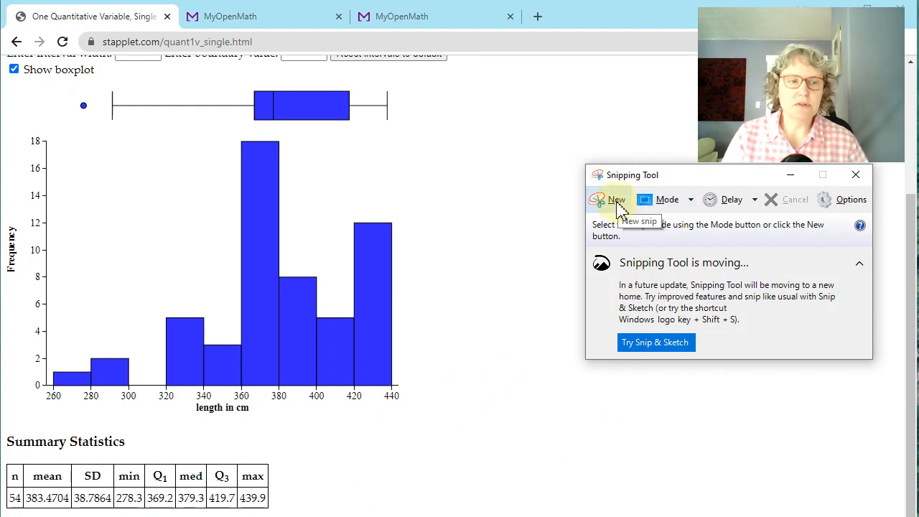
mouse_move(614, 207)
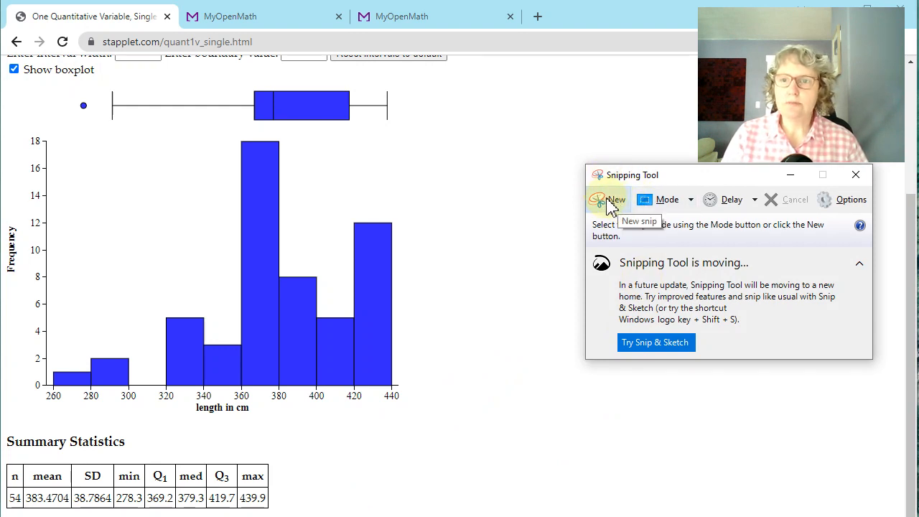
Snip the boxplot, length histogram and summary statistics table with Snipping Tool.
left_click(615, 200)
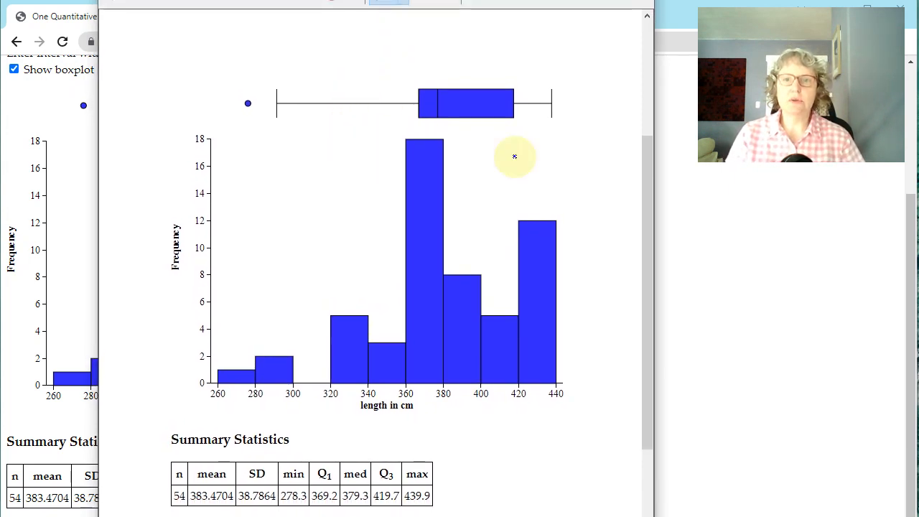
mouse_move(830, 193)
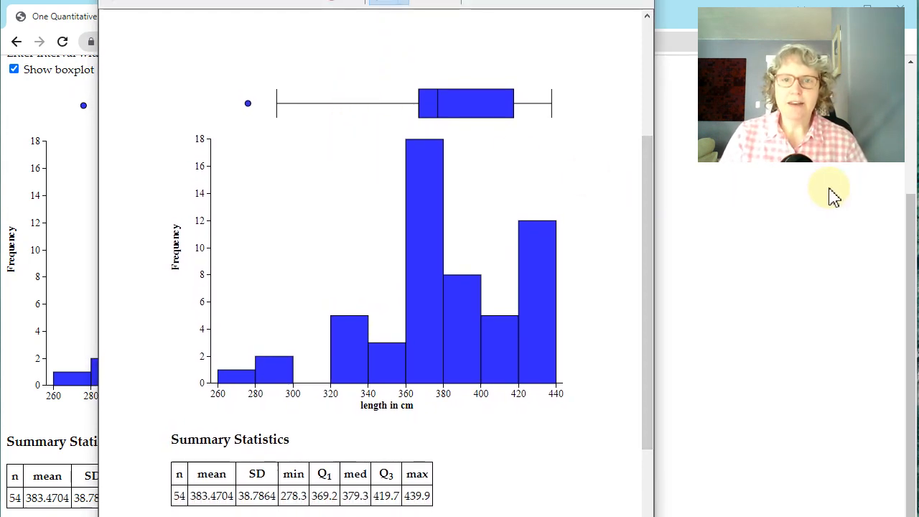
mouse_move(801, 190)
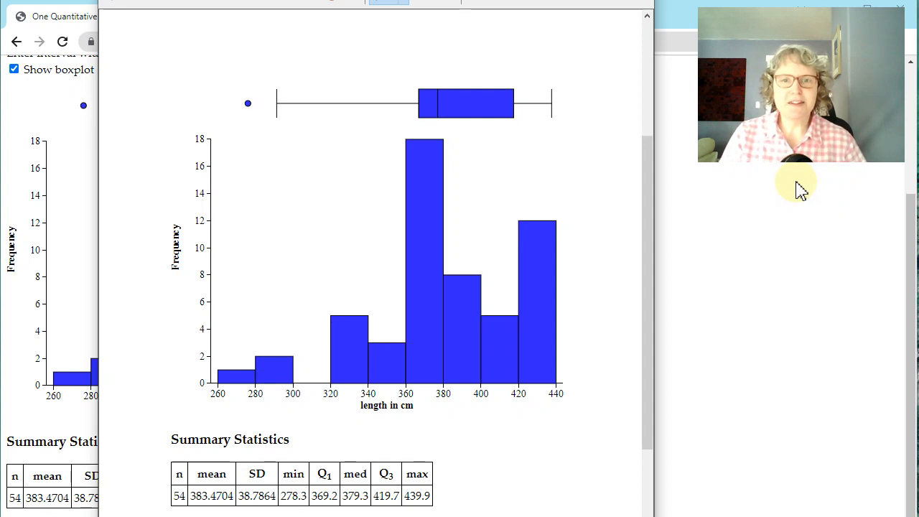
mouse_move(794, 187)
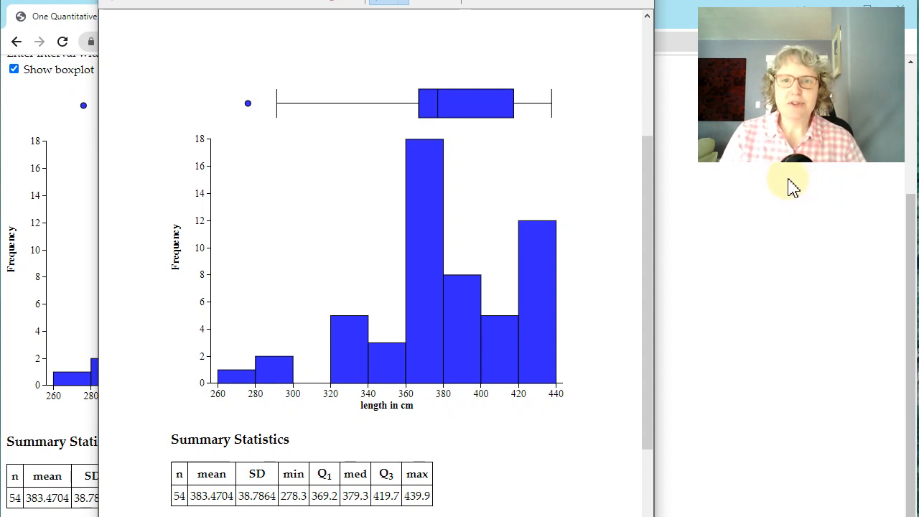
mouse_move(401, 229)
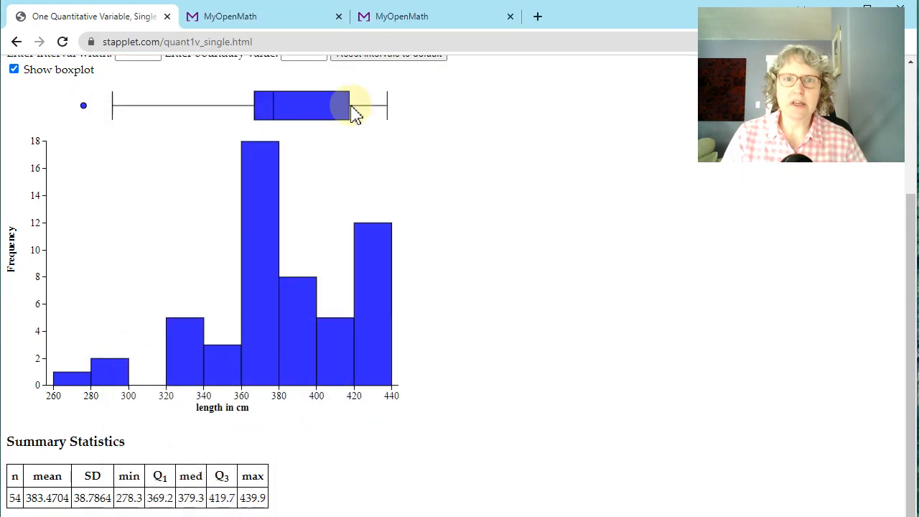
Open Question 10 in MyOpenMath and highlight all 24 TV-hours values.
left_click(403, 16)
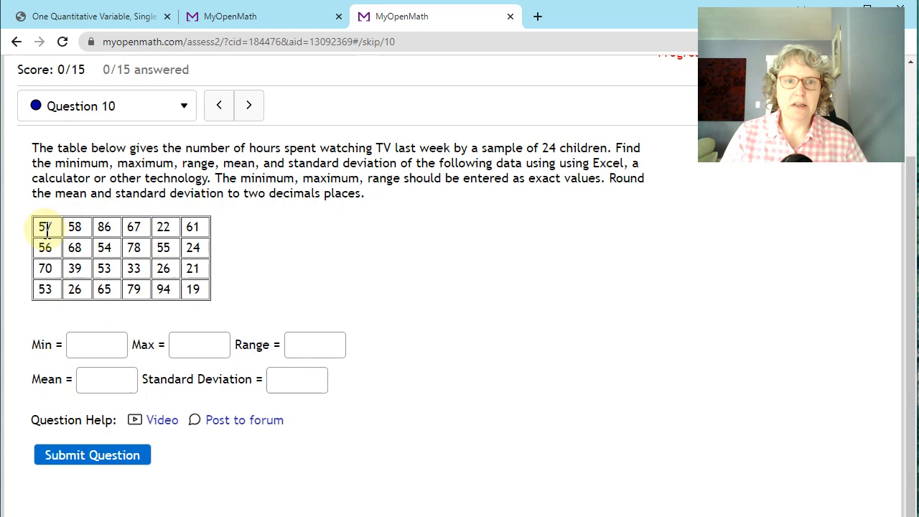
left_click_drag(45, 227, 193, 288)
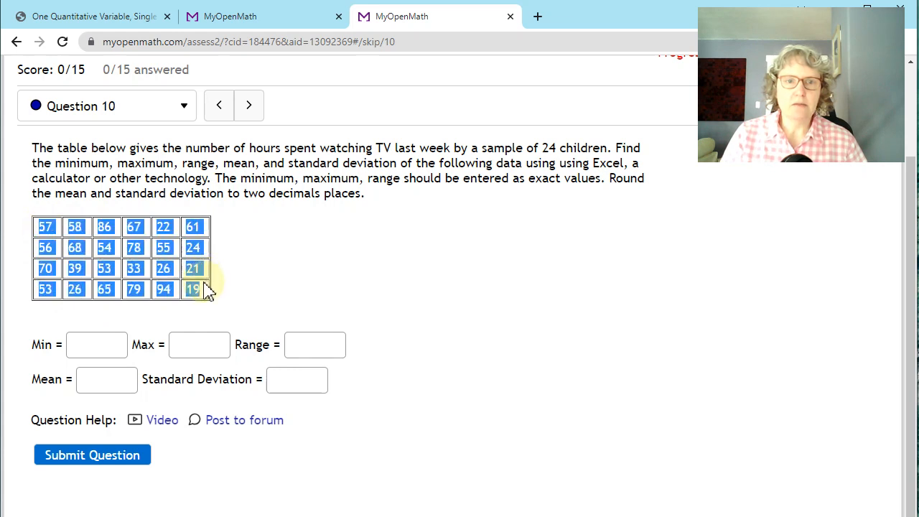
mouse_move(300, 273)
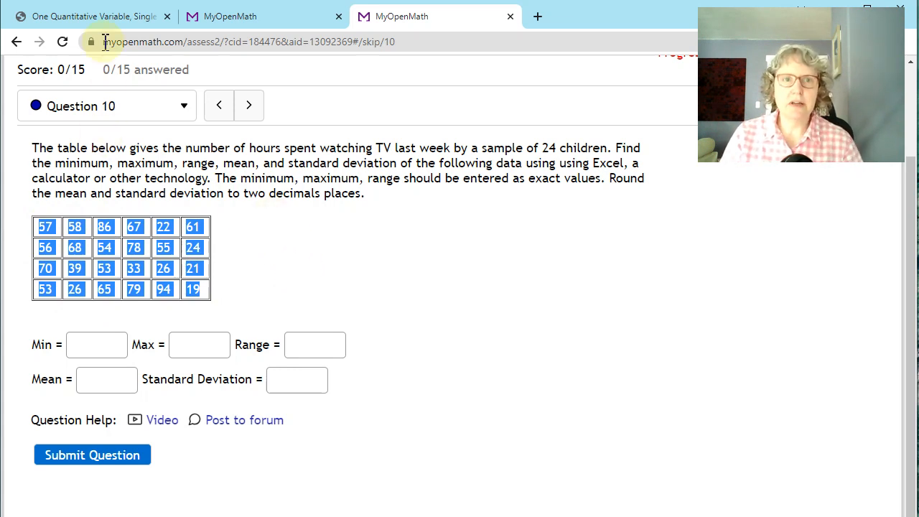
mouse_move(94, 16)
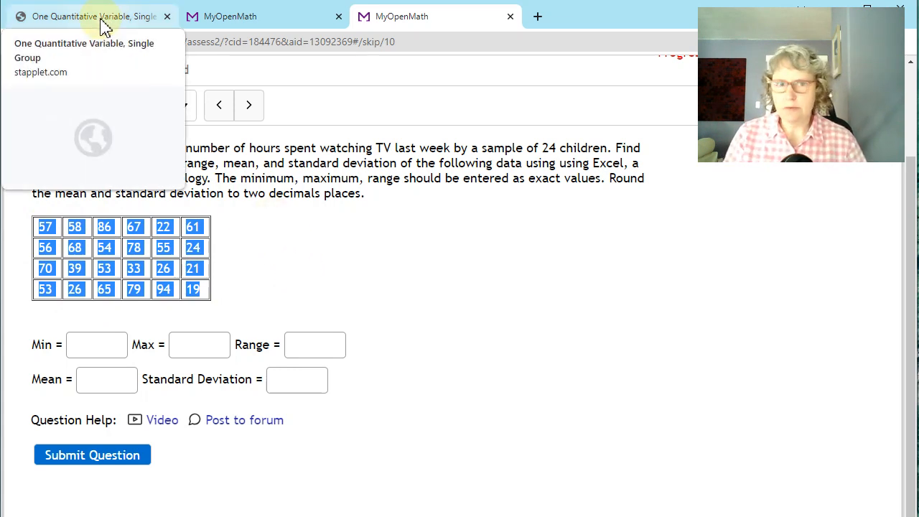
Reset everything in Stapplets, confirming removal of the old length data.
left_click(91, 16)
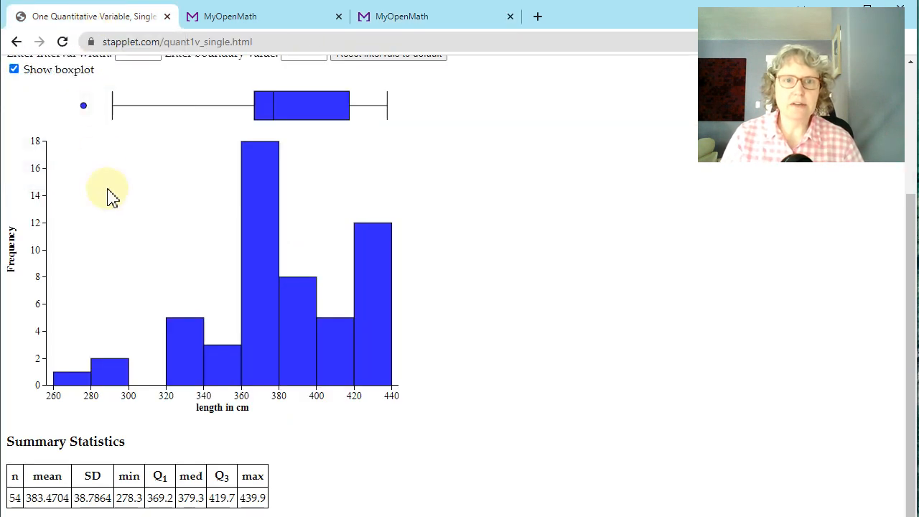
scroll("up", 3)
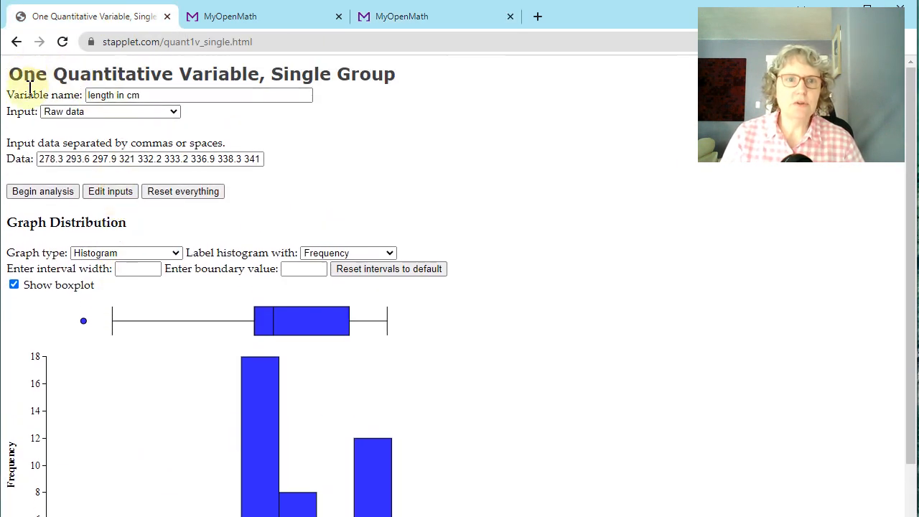
left_click(182, 191)
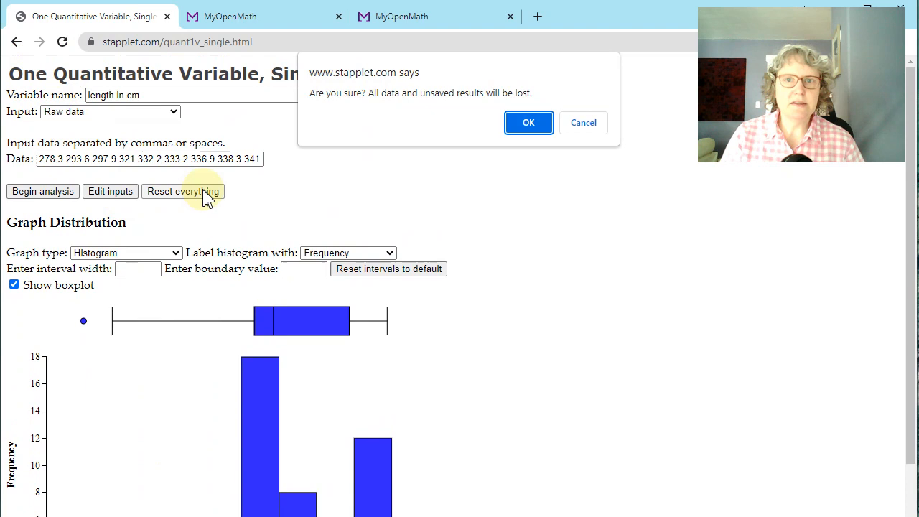
left_click(528, 122)
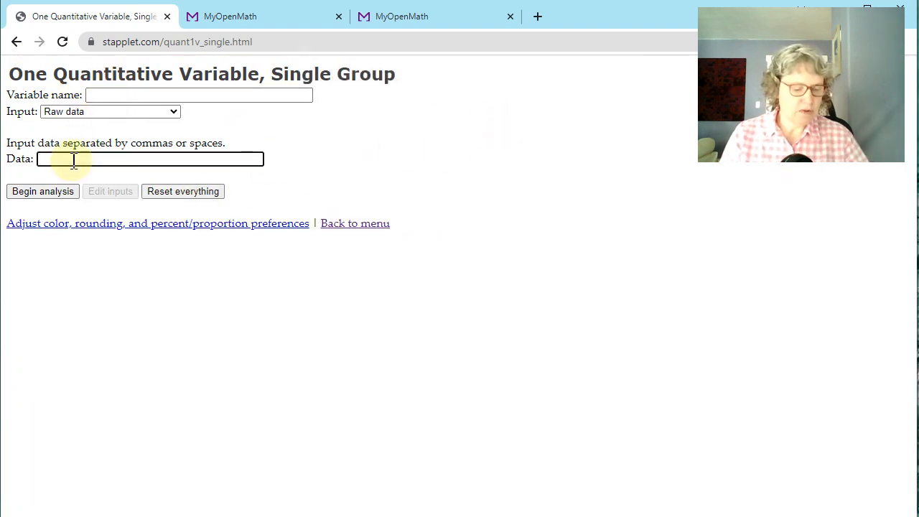
Paste the 24 TV-hours values and analyse them (mean 52.6667, SD 21.9459).
type("57 58 86 67 22 61 56 68 54 78 55 24 70 39 53 33 26")
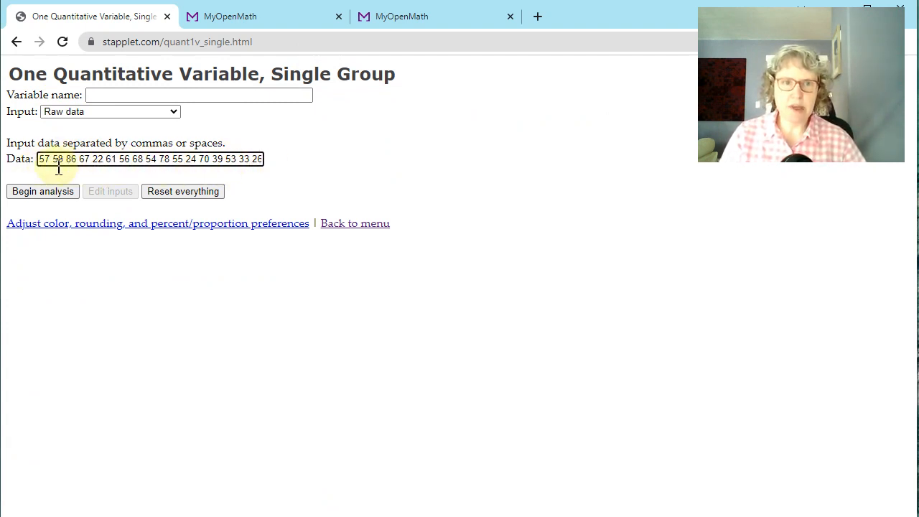
left_click(43, 191)
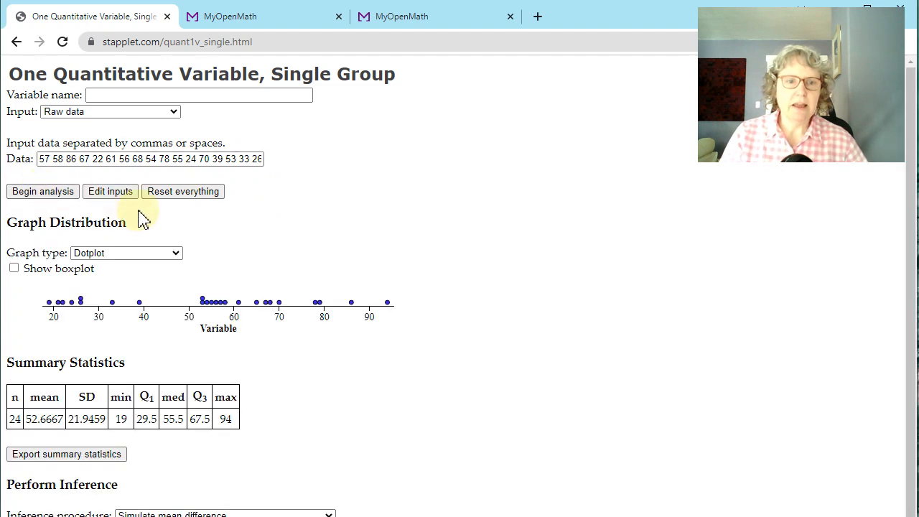
scroll("down", 3)
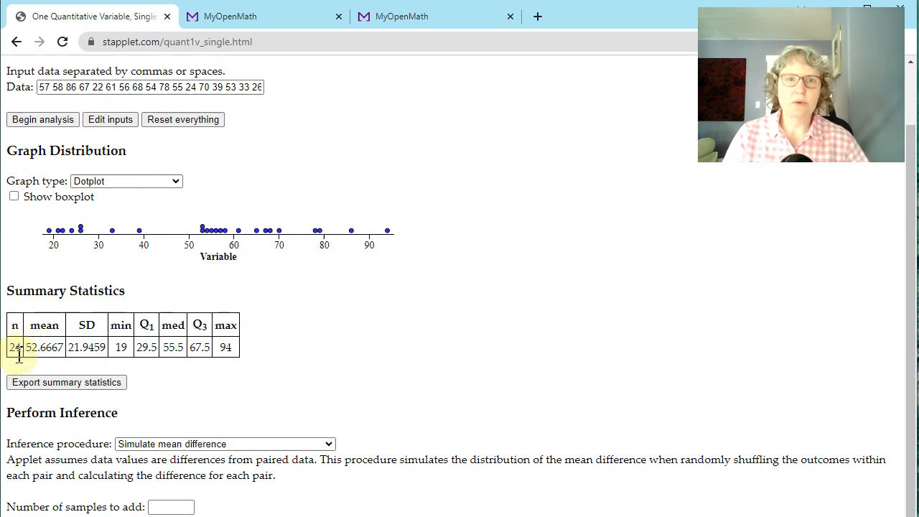
left_click(402, 17)
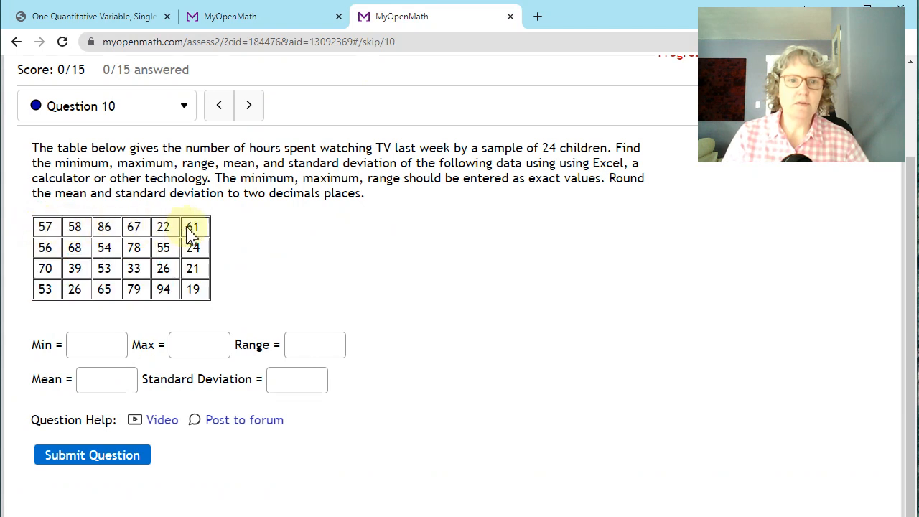
mouse_move(308, 259)
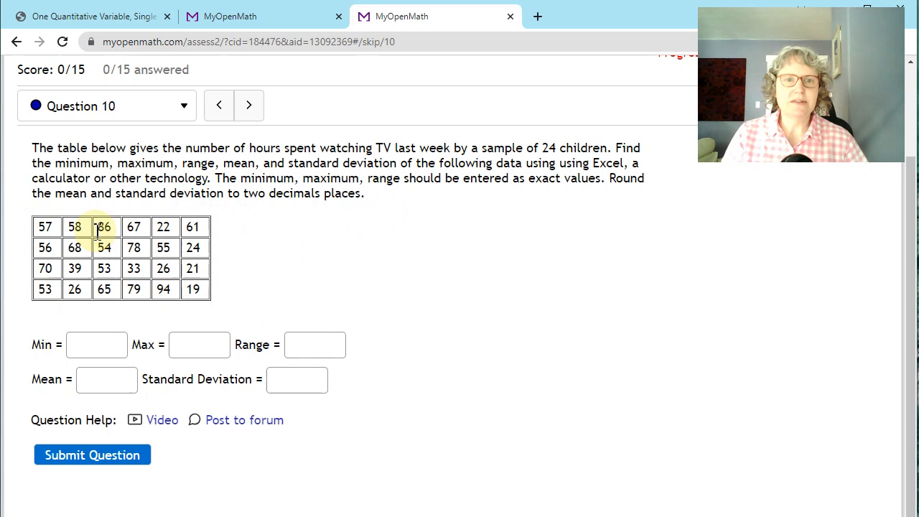
mouse_move(352, 231)
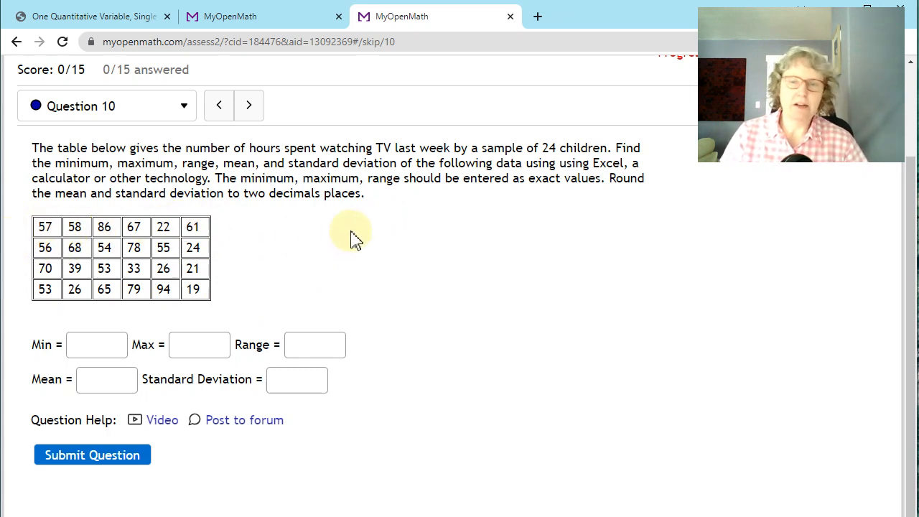
mouse_move(298, 227)
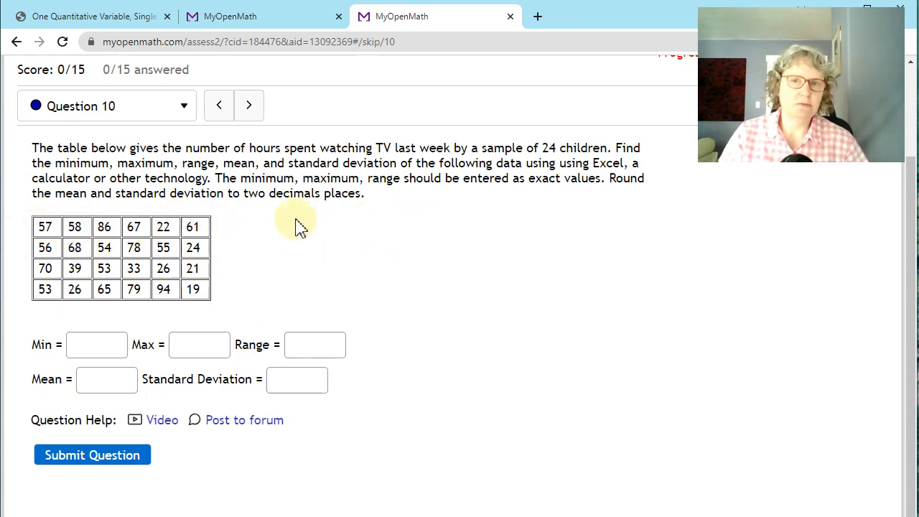
mouse_move(272, 137)
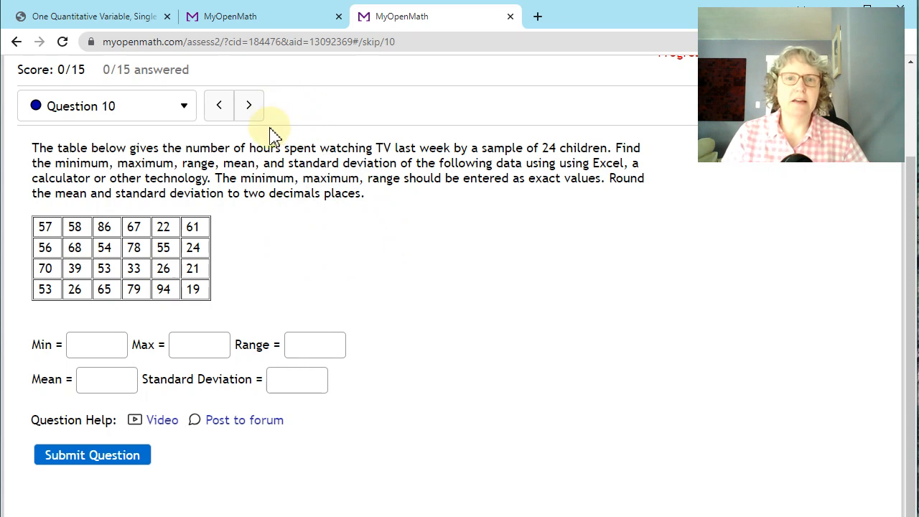
mouse_move(193, 29)
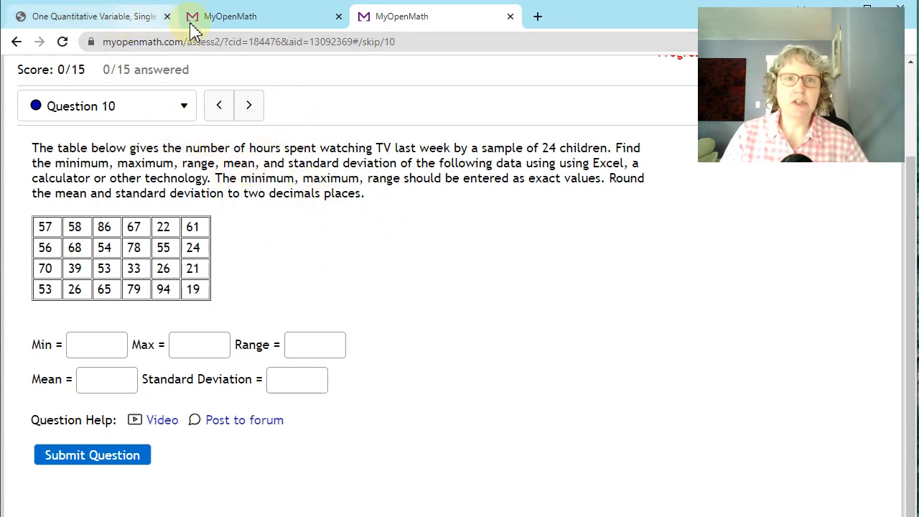
mouse_move(204, 69)
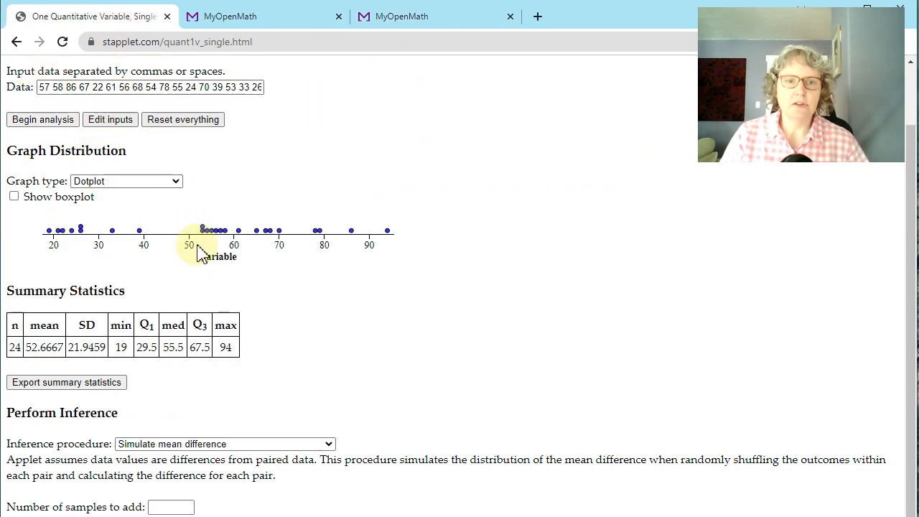
mouse_move(537, 210)
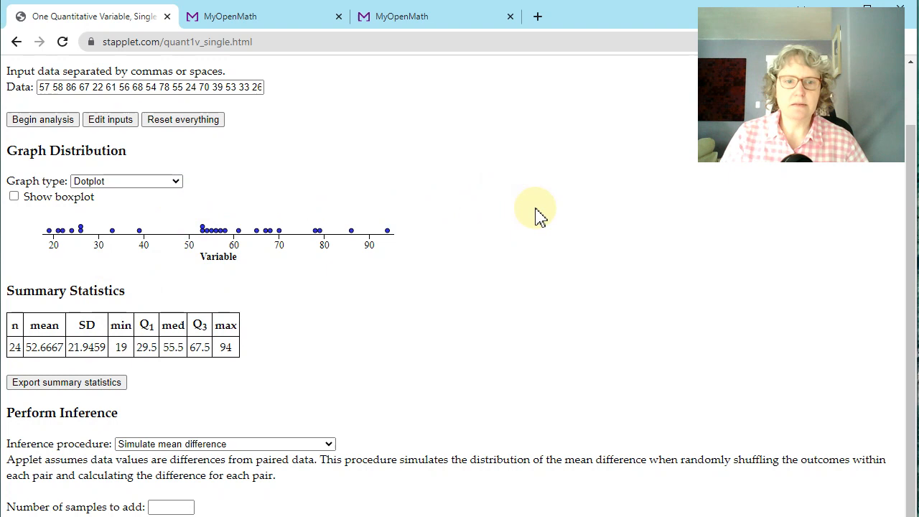
mouse_move(560, 395)
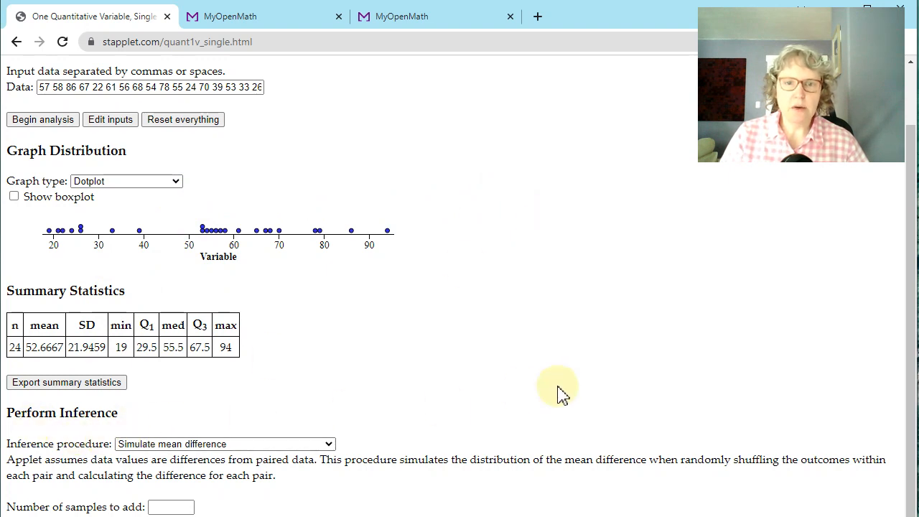
Scroll Stapplets back to the TV-hours dotplot and summary statistics.
scroll("up", 3)
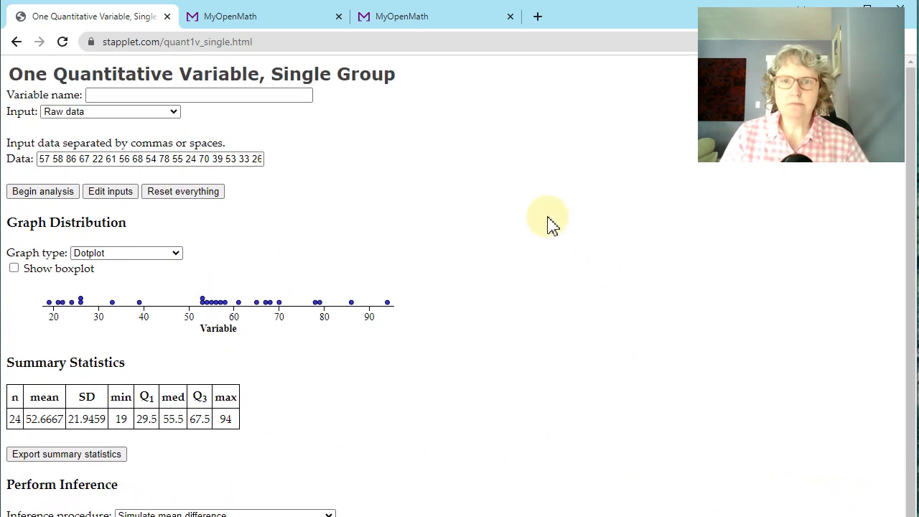
mouse_move(559, 203)
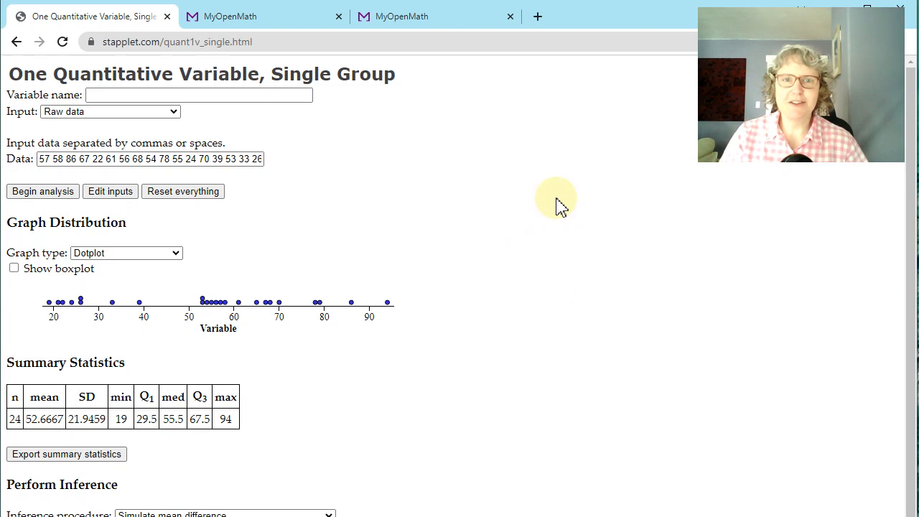